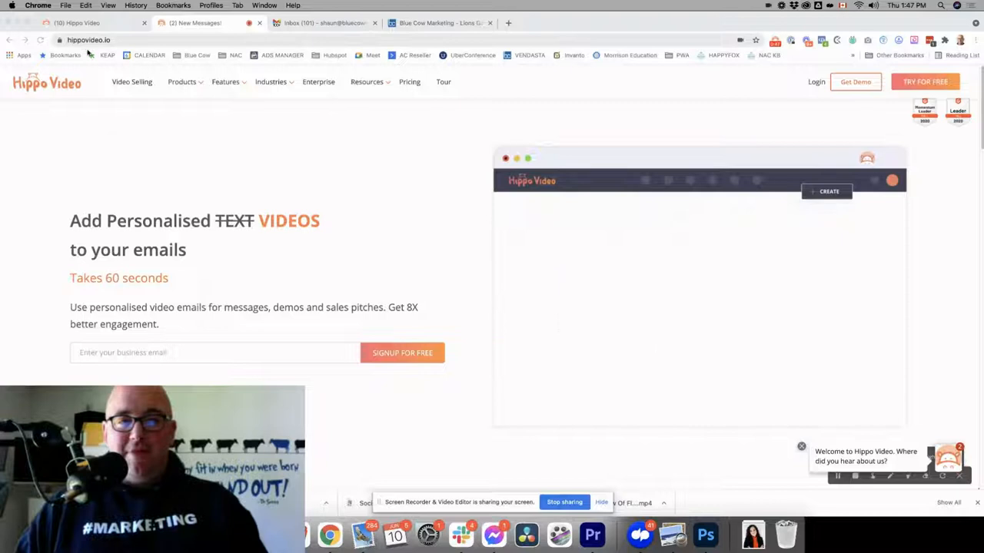
{"action": "mouse_move", "coordinate": [100, 23]}
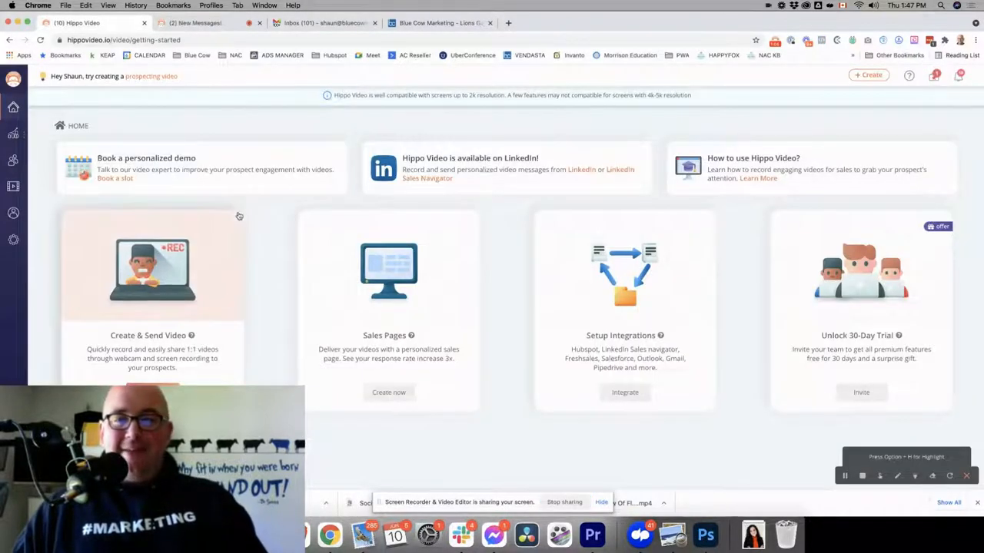
{"action": "mouse_move", "coordinate": [12, 108]}
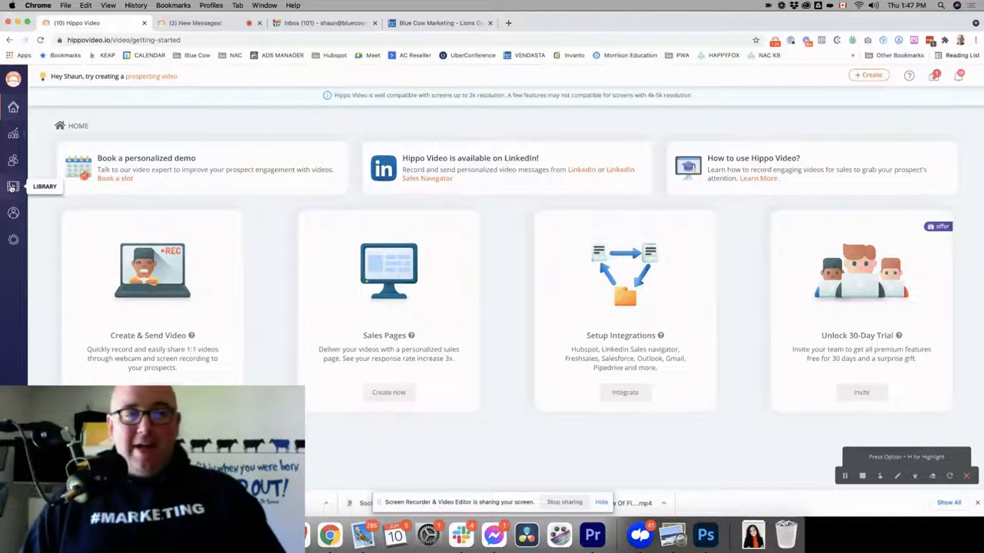
- Open the Lions Gate Design - Update June 9 video from the Client Tutorials library folder
{"action": "left_click", "coordinate": [12, 187]}
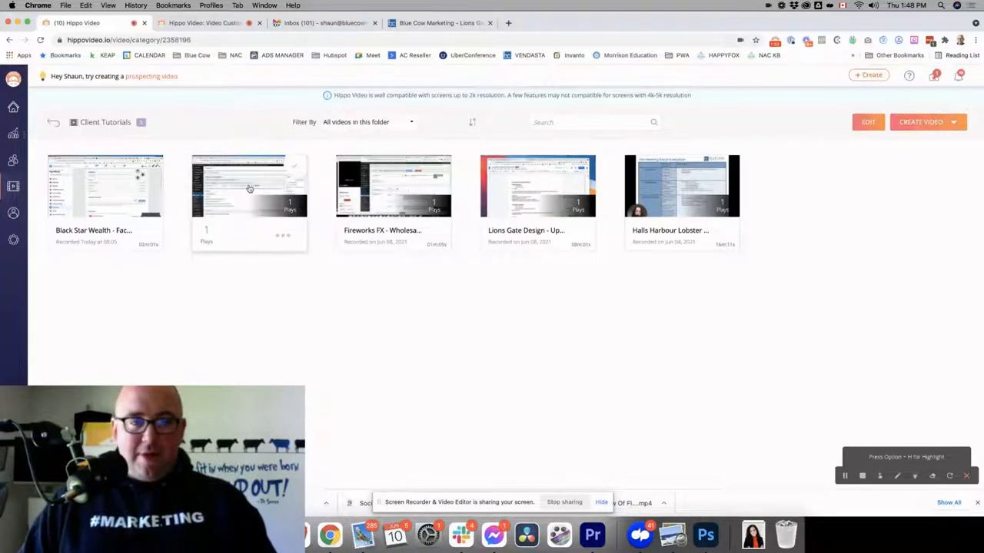
{"action": "left_click", "coordinate": [538, 186]}
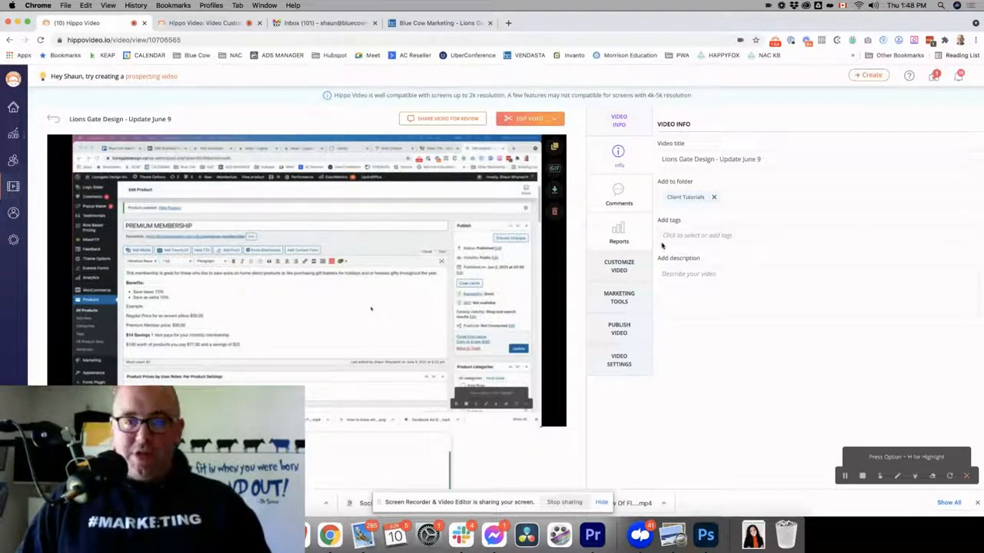
- Review the video's comments and viewer reports, then show its thumbnail customization settings
{"action": "left_click", "coordinate": [618, 194]}
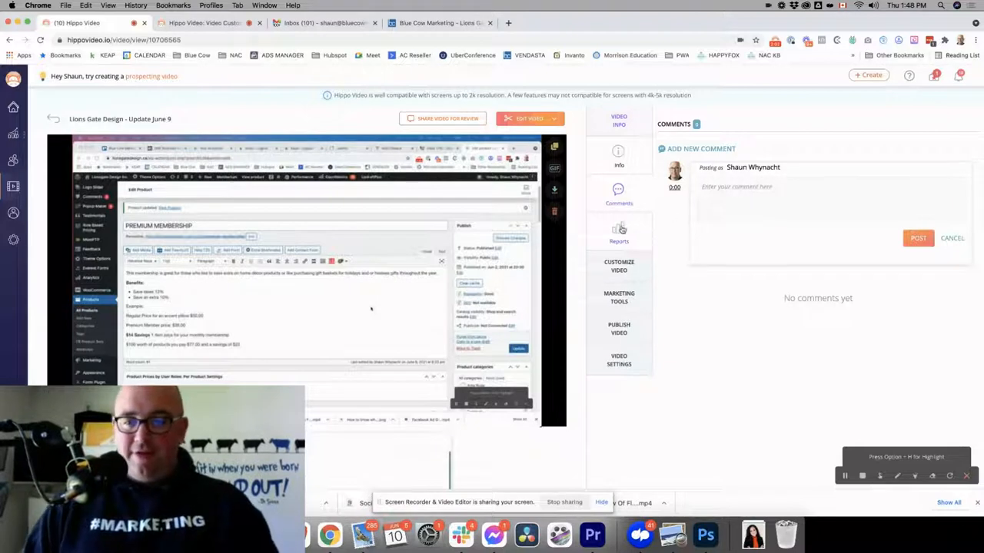
{"action": "left_click", "coordinate": [618, 231]}
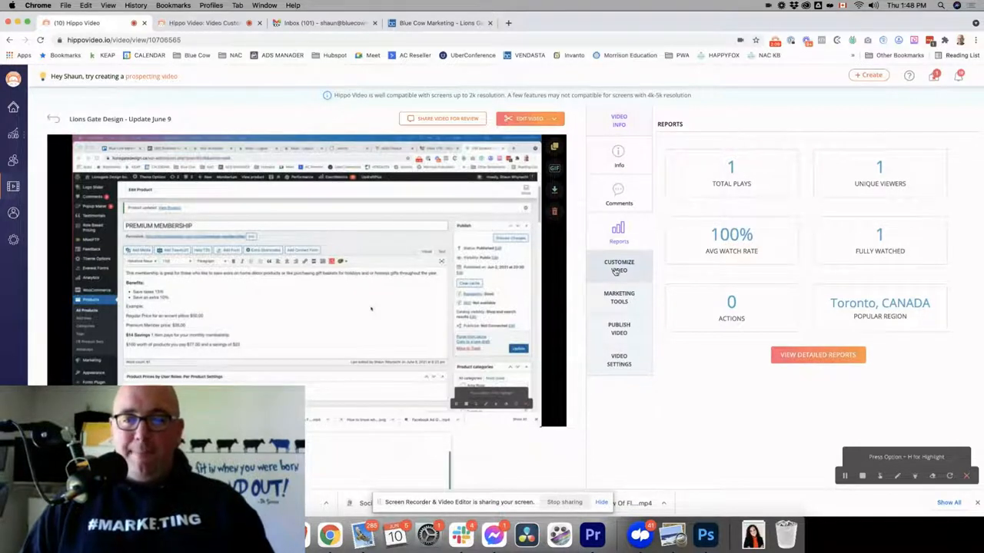
{"action": "left_click", "coordinate": [618, 190]}
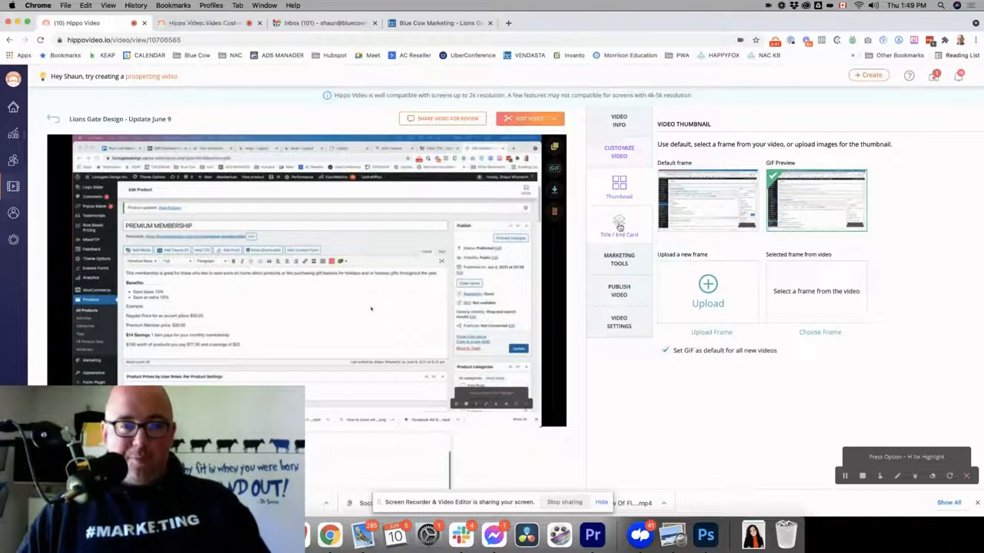
- Preview none, teal, pink and dark blue intro themes for a title screen, then cancel without adding one
{"action": "left_click", "coordinate": [618, 225]}
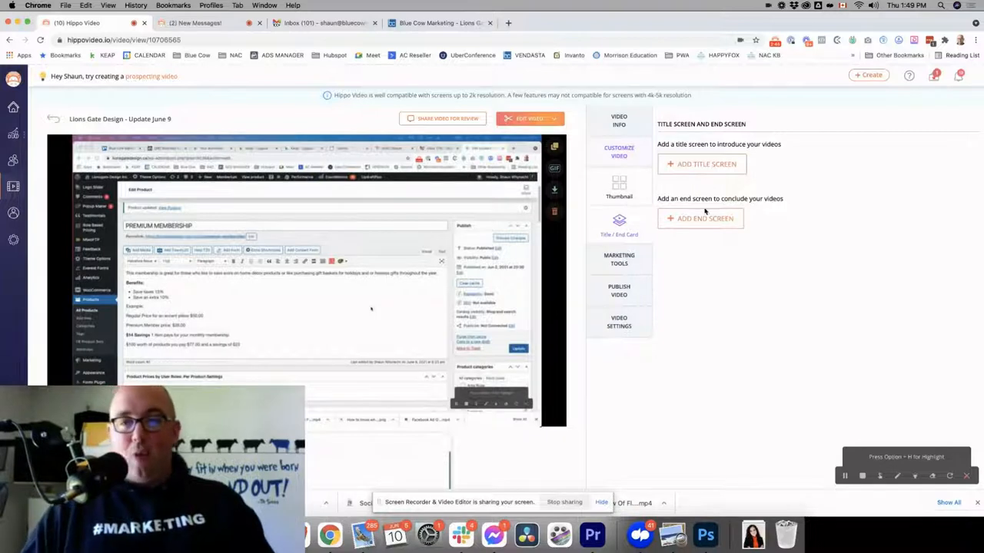
{"action": "left_click", "coordinate": [701, 163]}
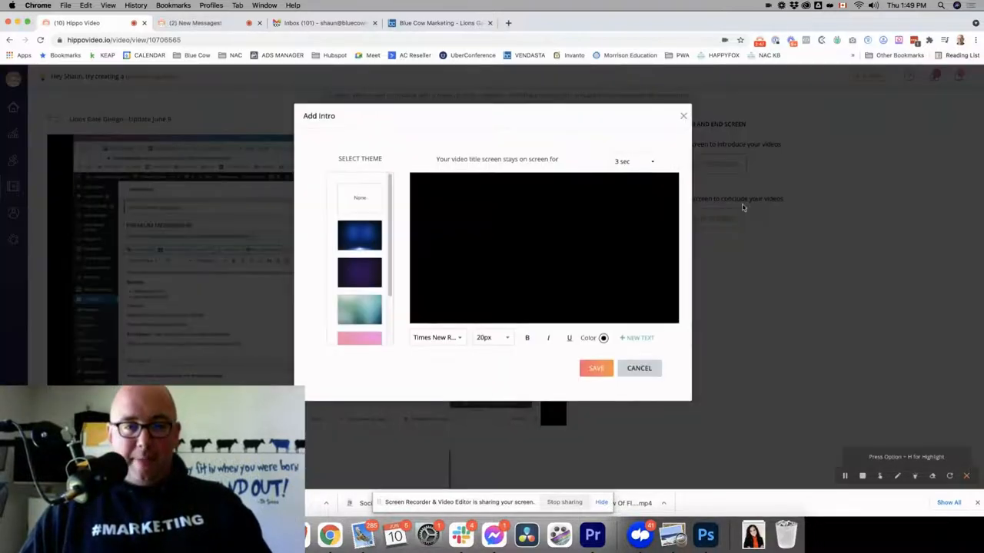
{"action": "left_click", "coordinate": [359, 197]}
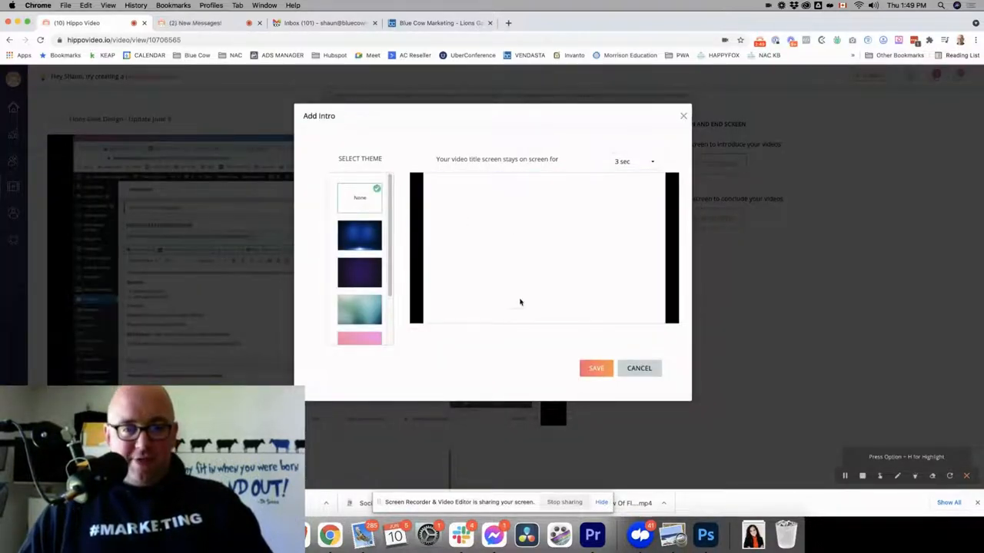
{"action": "left_click", "coordinate": [359, 236]}
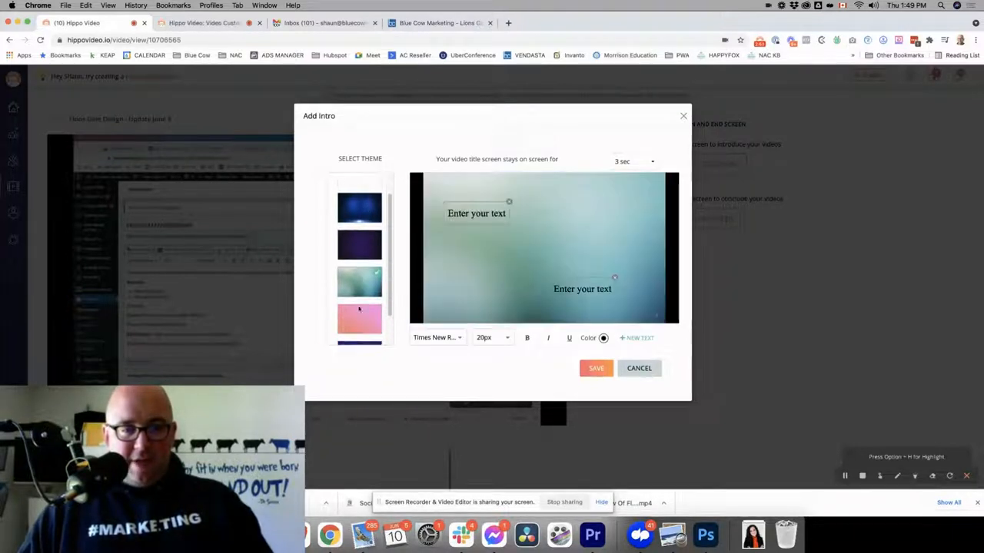
{"action": "left_click", "coordinate": [360, 280]}
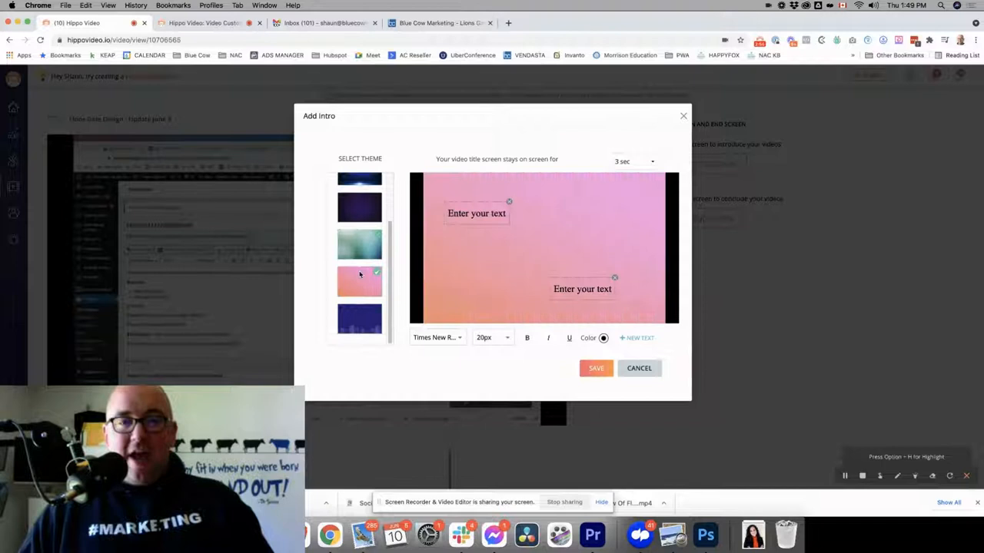
{"action": "scroll", "scroll_direction": "up", "scroll_amount": 3}
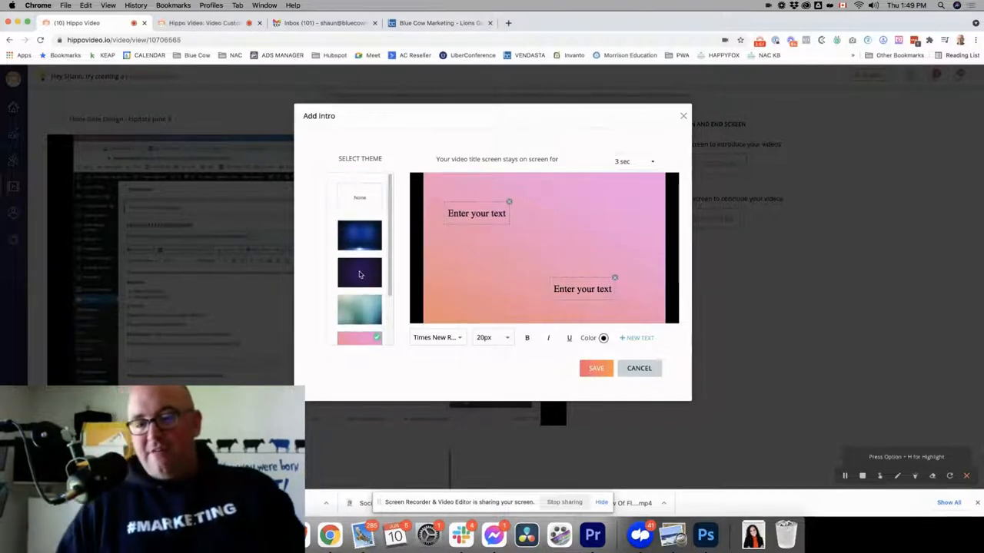
{"action": "scroll", "scroll_direction": "down", "scroll_amount": 3}
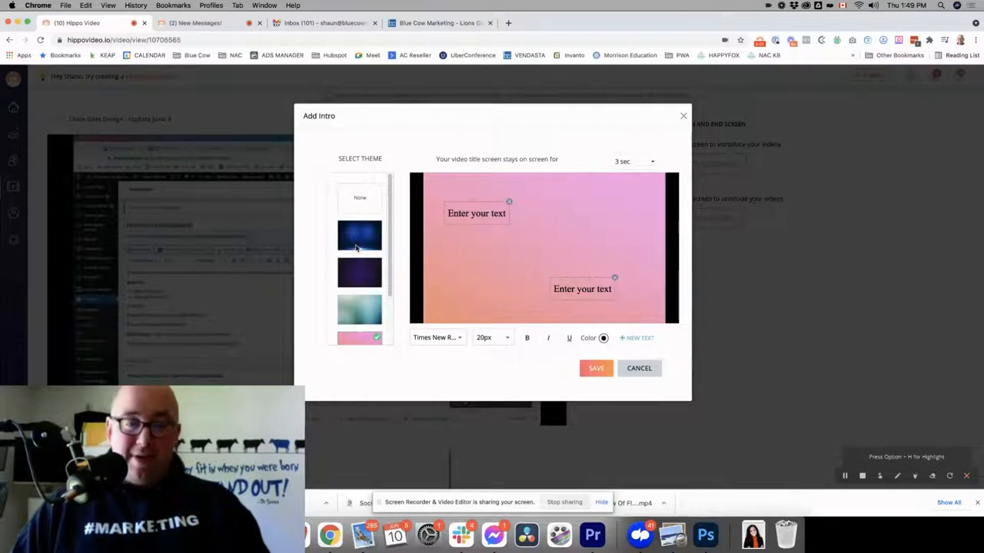
{"action": "left_click", "coordinate": [360, 197]}
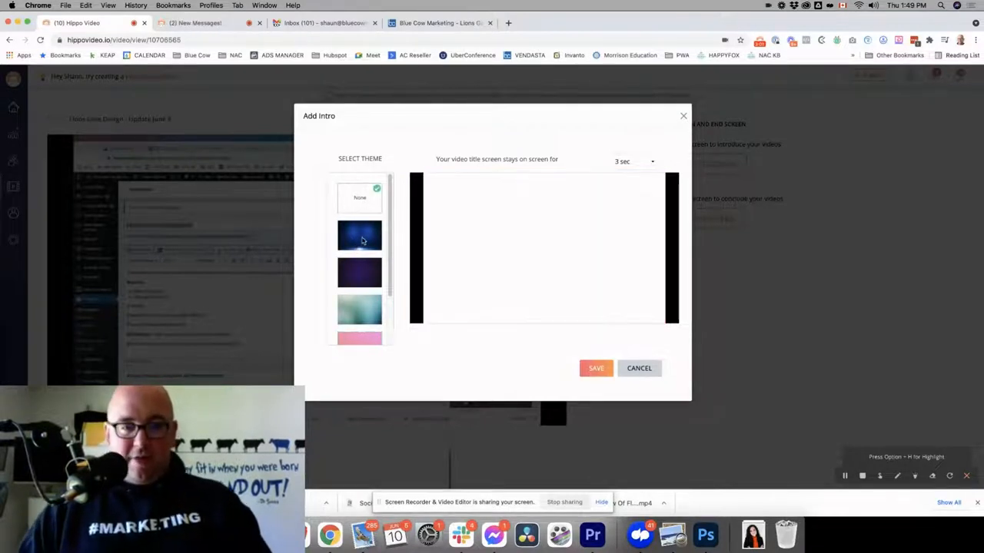
{"action": "left_click", "coordinate": [360, 235]}
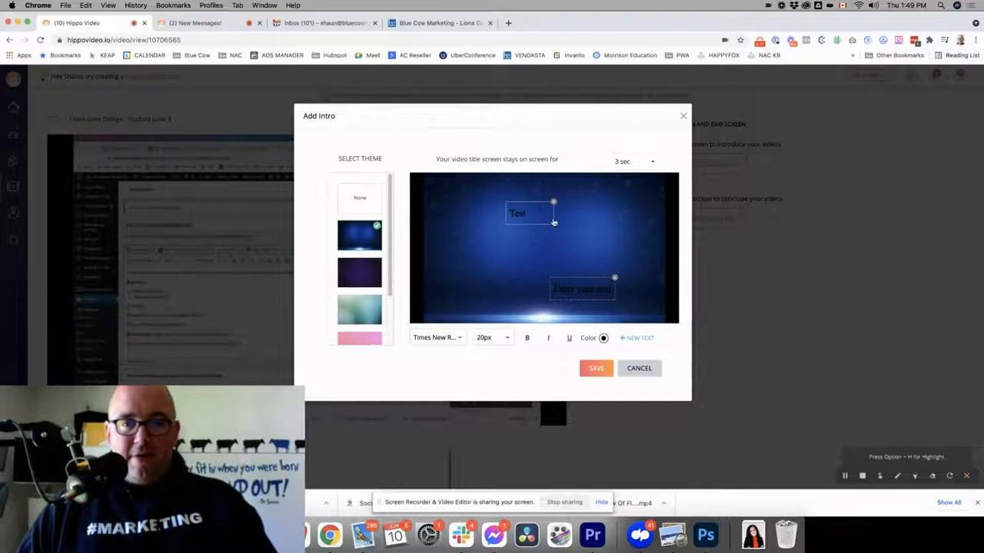
{"action": "left_click", "coordinate": [436, 338]}
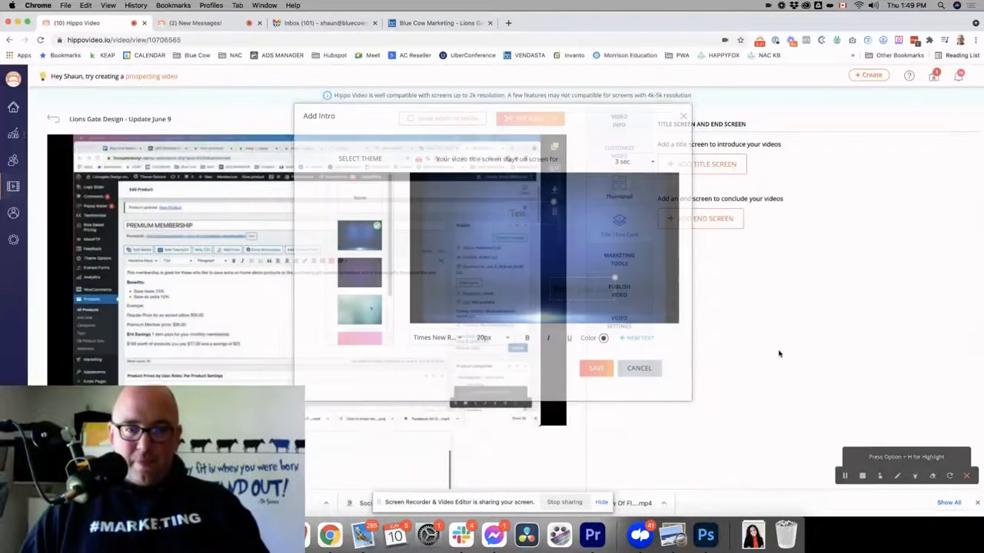
- Start adding an end screen and show the Marketing Tools timeline actions list
{"action": "left_click", "coordinate": [639, 369]}
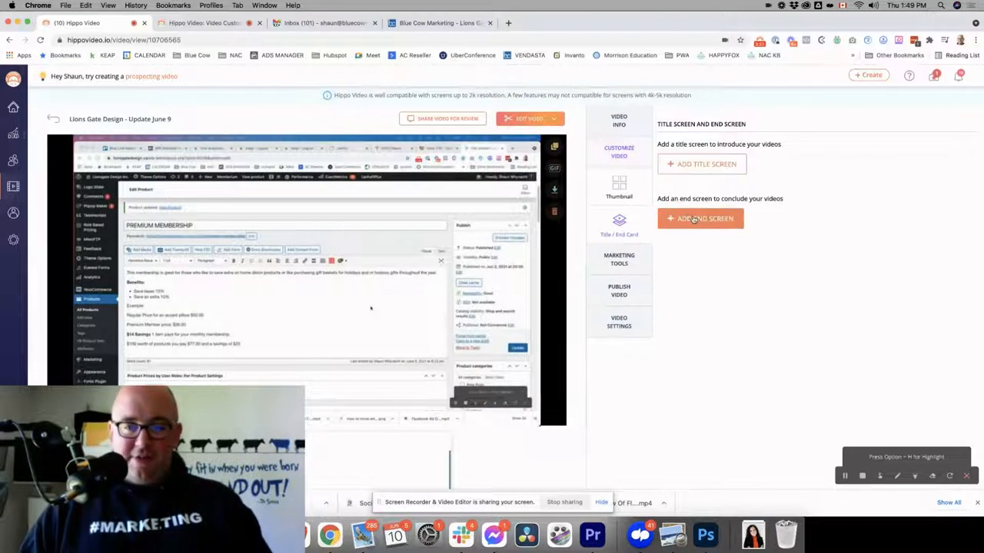
{"action": "left_click", "coordinate": [618, 258]}
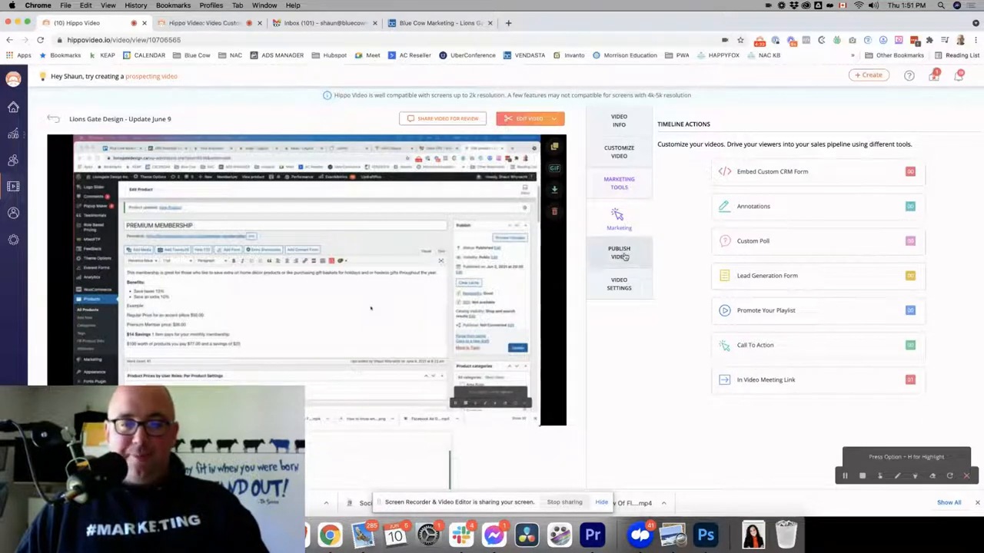
- Browse the Publish Video share, export, privacy and embed options, then show the Subtitles settings
{"action": "left_click", "coordinate": [618, 250]}
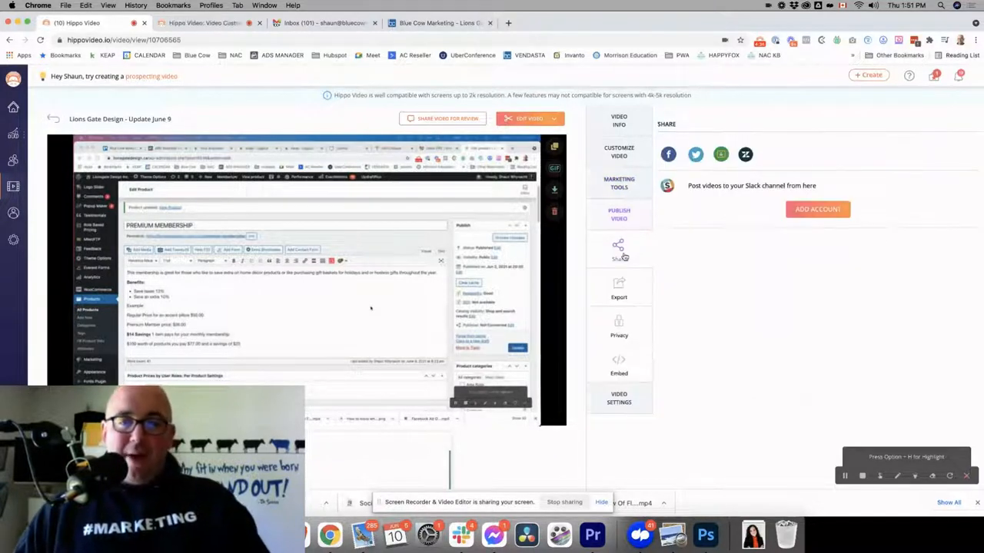
{"action": "mouse_move", "coordinate": [721, 154]}
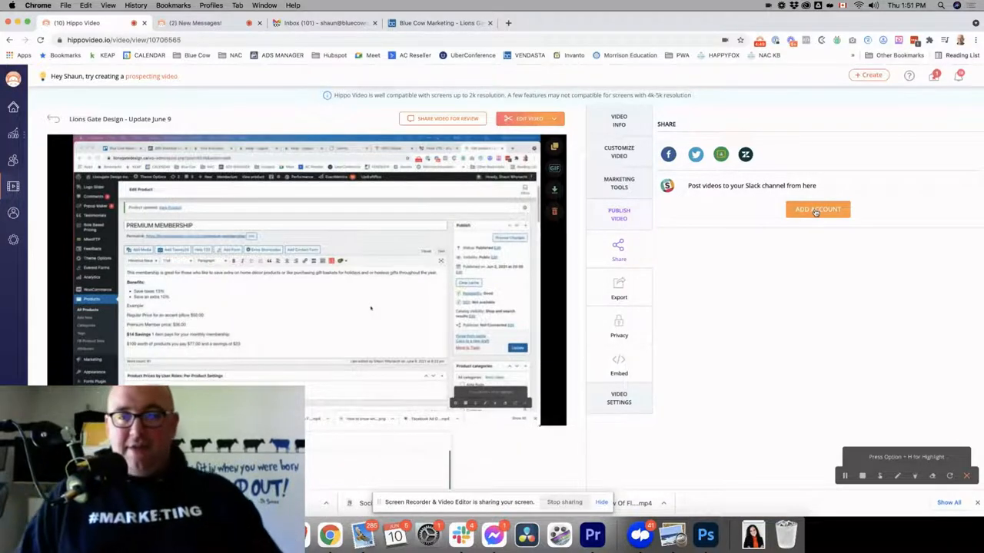
{"action": "left_click", "coordinate": [618, 288]}
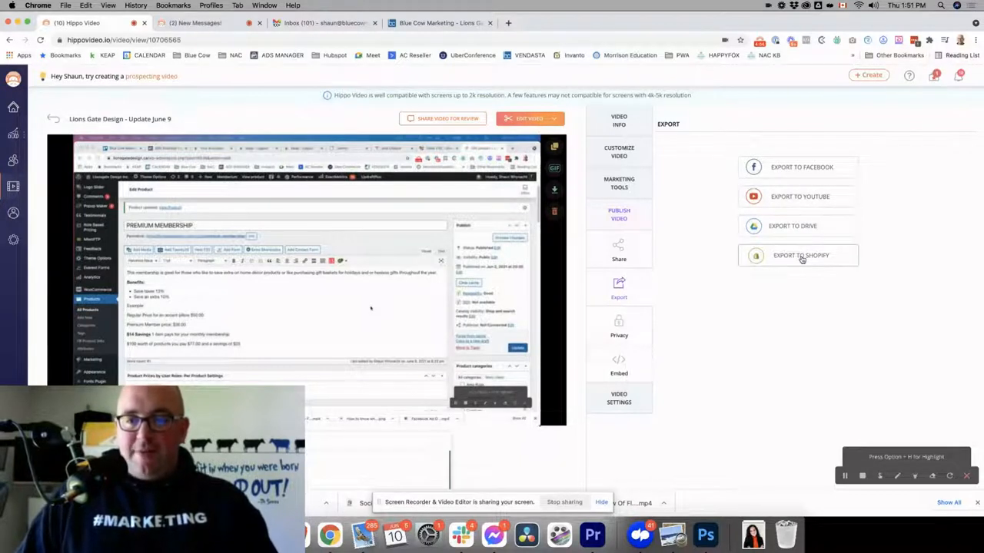
{"action": "left_click", "coordinate": [618, 326]}
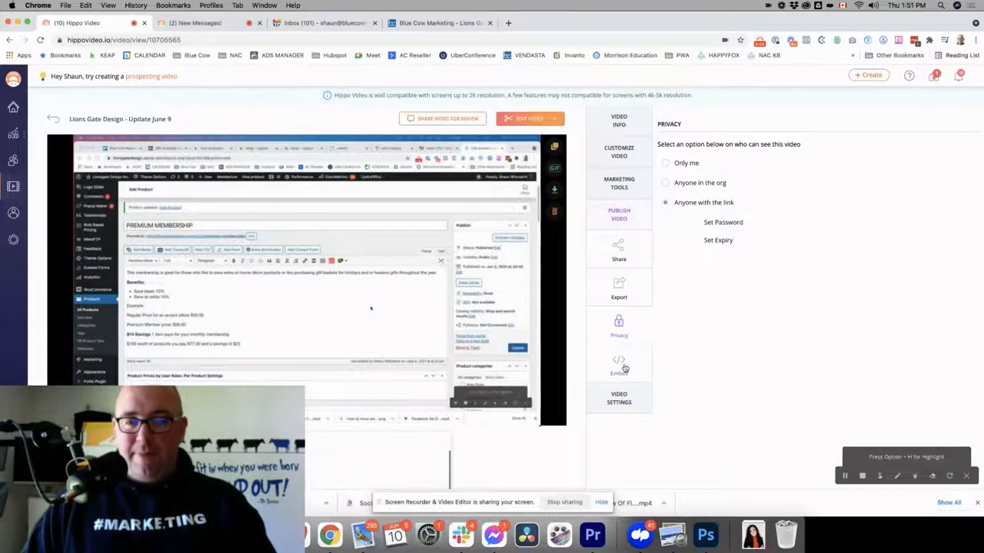
{"action": "left_click", "coordinate": [618, 361]}
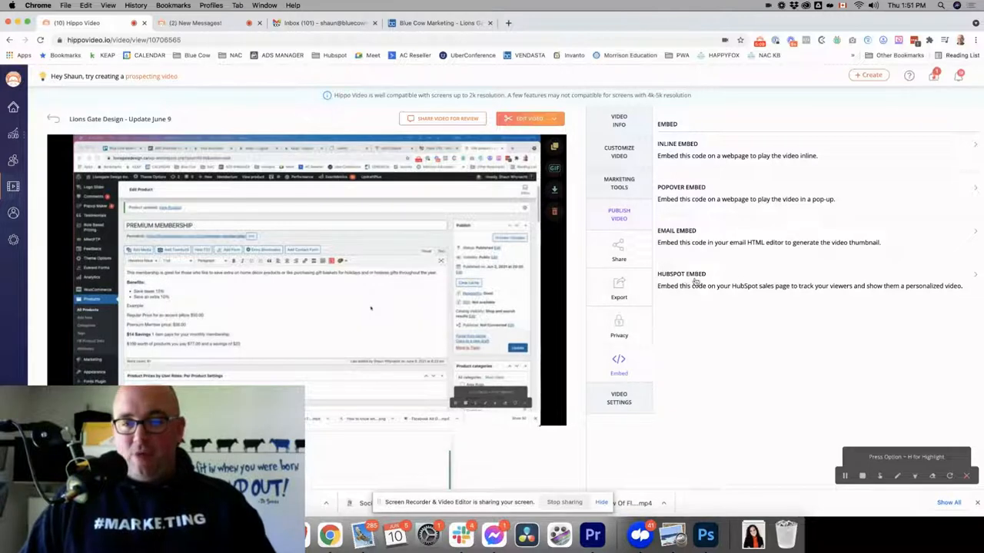
{"action": "scroll", "scroll_direction": "down", "scroll_amount": 3}
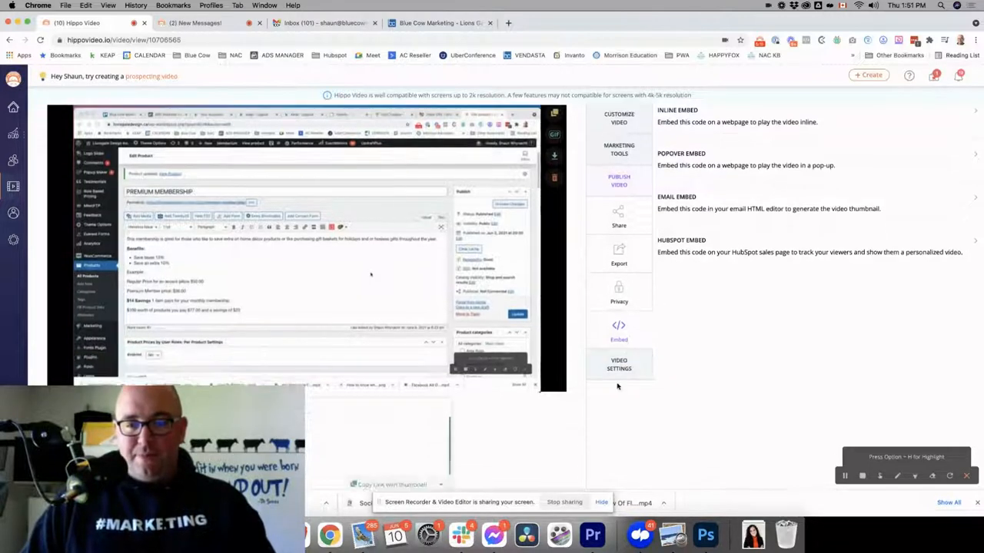
{"action": "left_click", "coordinate": [618, 364]}
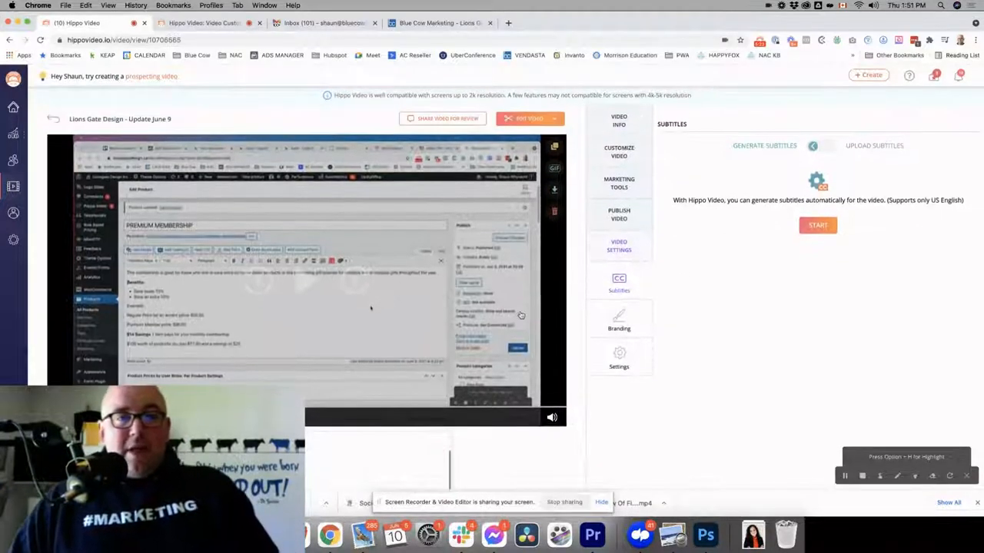
- Go to the Sales Pages list showing Sales Page Template 2 and Blue Cow Marketing
{"action": "left_click", "coordinate": [12, 133]}
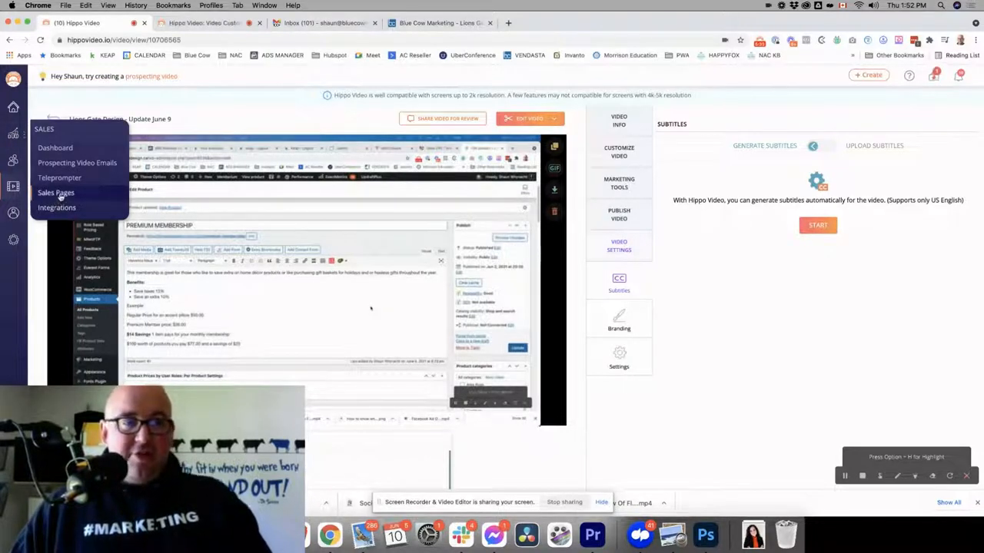
{"action": "left_click", "coordinate": [55, 194]}
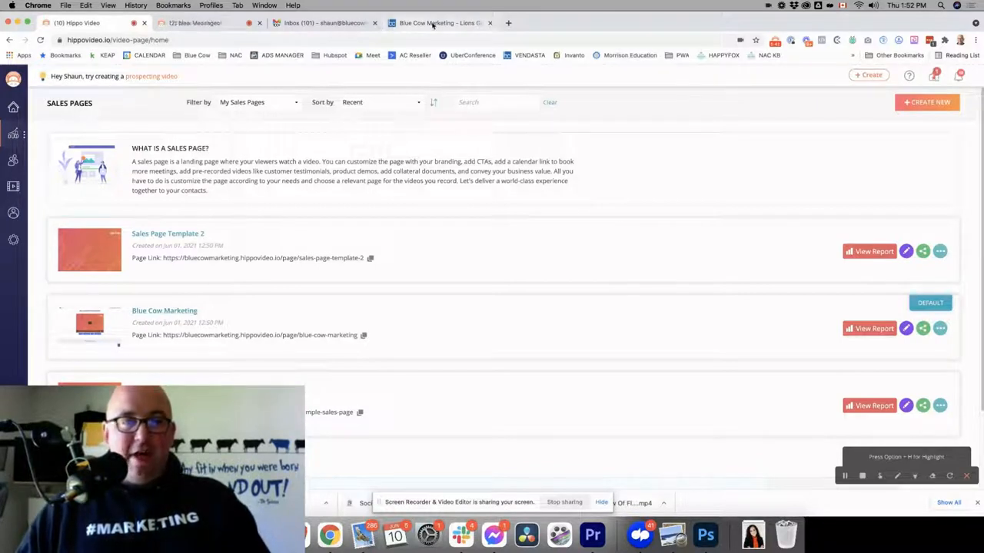
{"action": "mouse_move", "coordinate": [438, 23]}
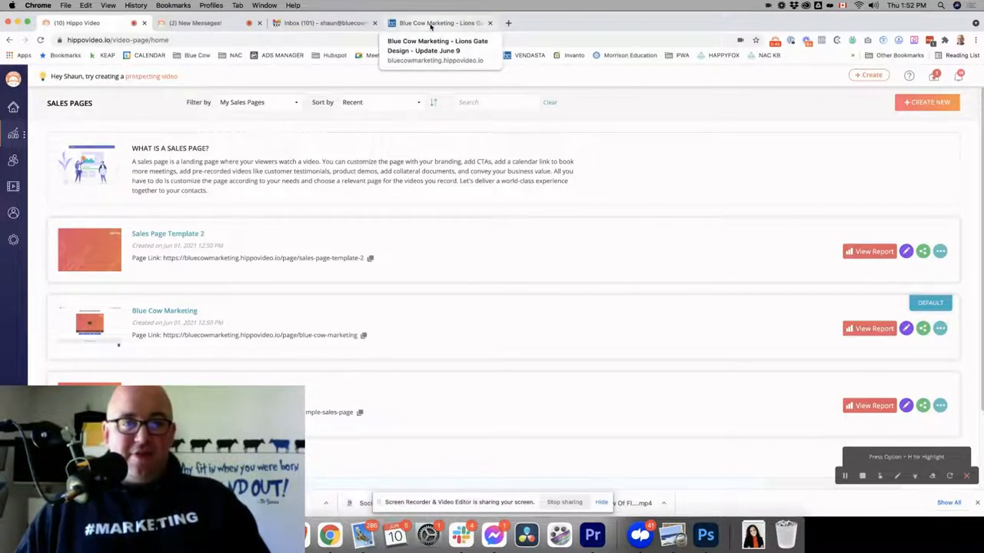
- View the published Blue Cow Marketing sales page and start a video reply on it
{"action": "left_click", "coordinate": [440, 23]}
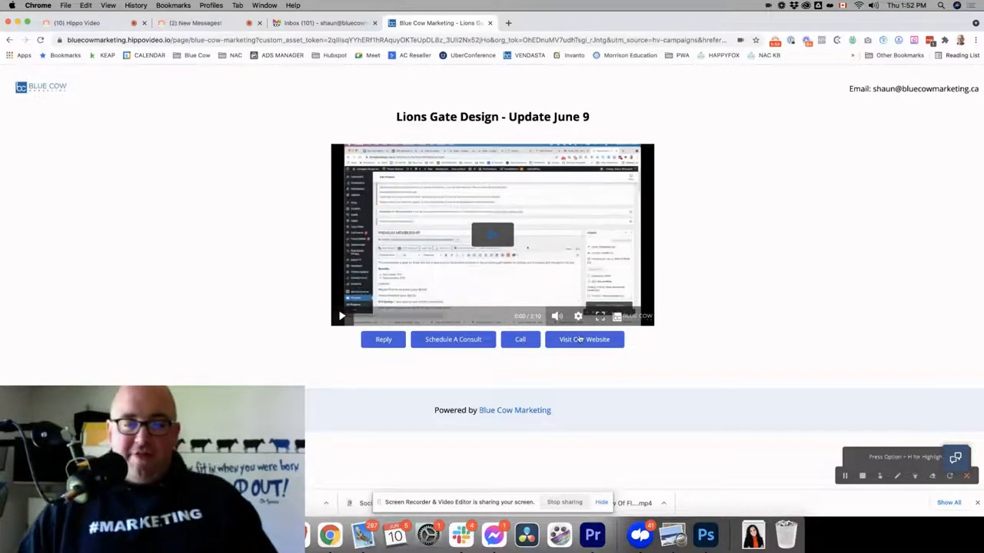
{"action": "left_click", "coordinate": [383, 340]}
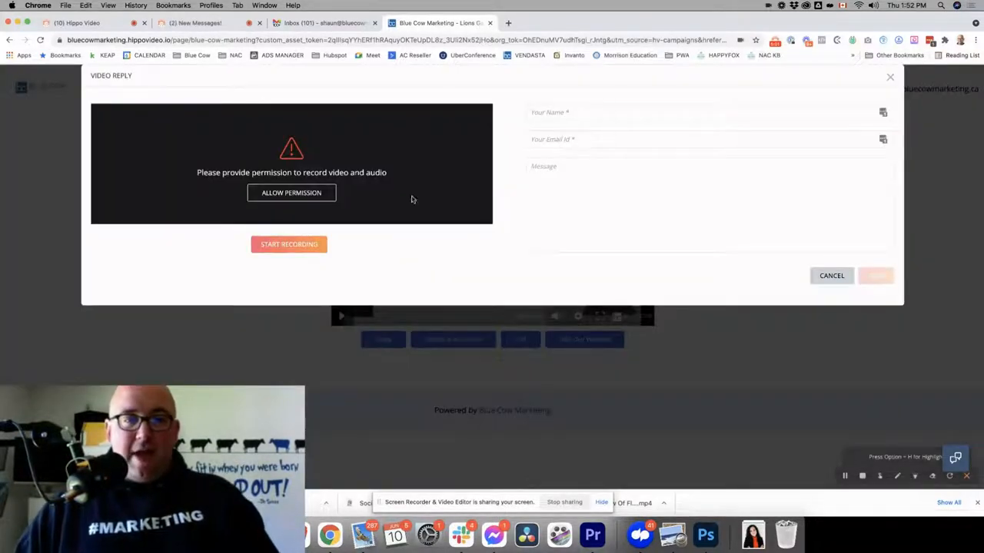
{"action": "mouse_move", "coordinate": [359, 203]}
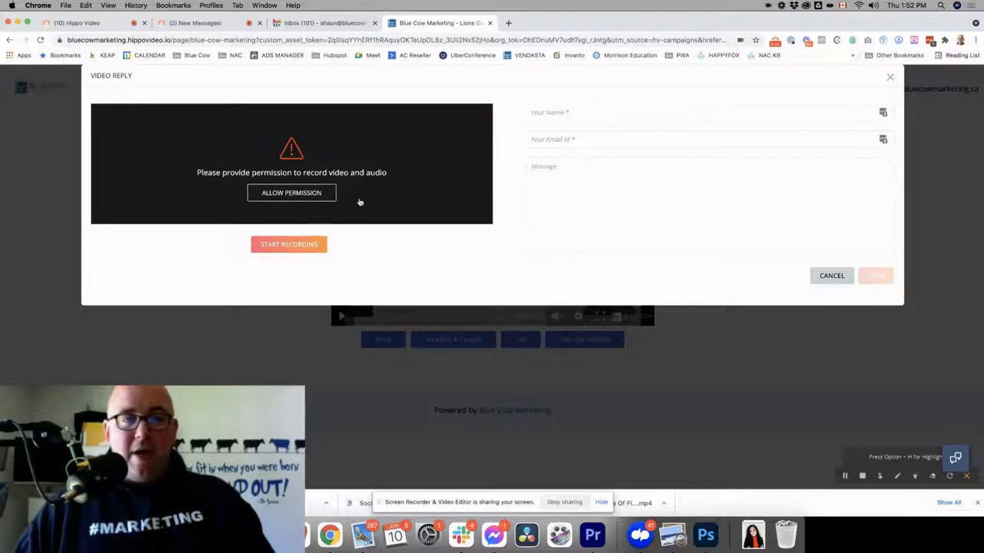
- Allow camera and microphone access for the reply recorder, close it and return to the Sales Pages list
{"action": "left_click", "coordinate": [292, 193]}
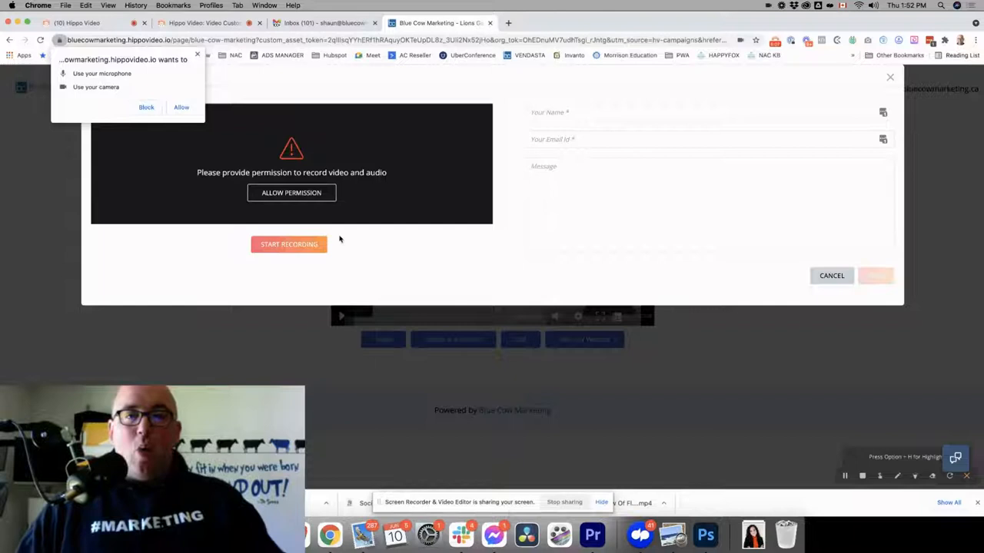
{"action": "mouse_move", "coordinate": [390, 220]}
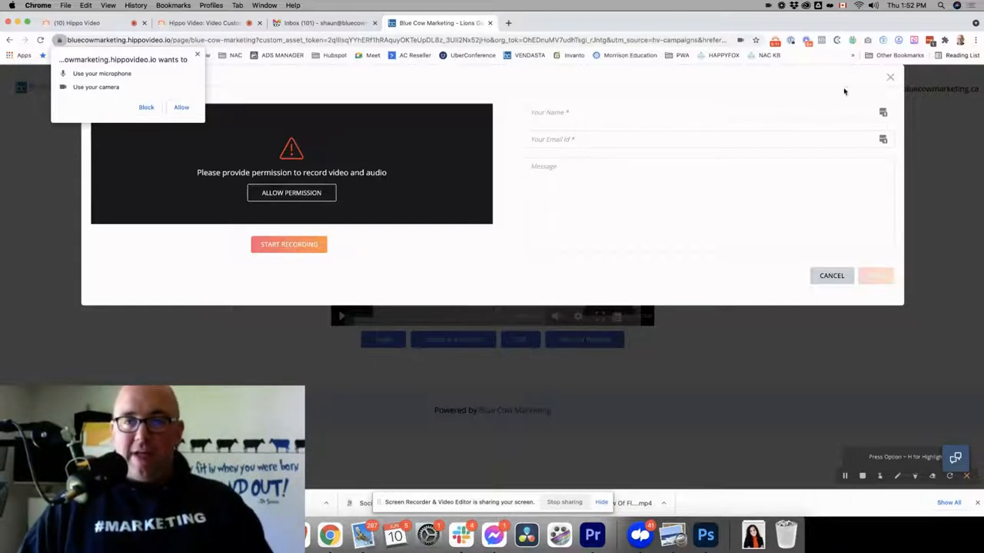
{"action": "left_click", "coordinate": [181, 107]}
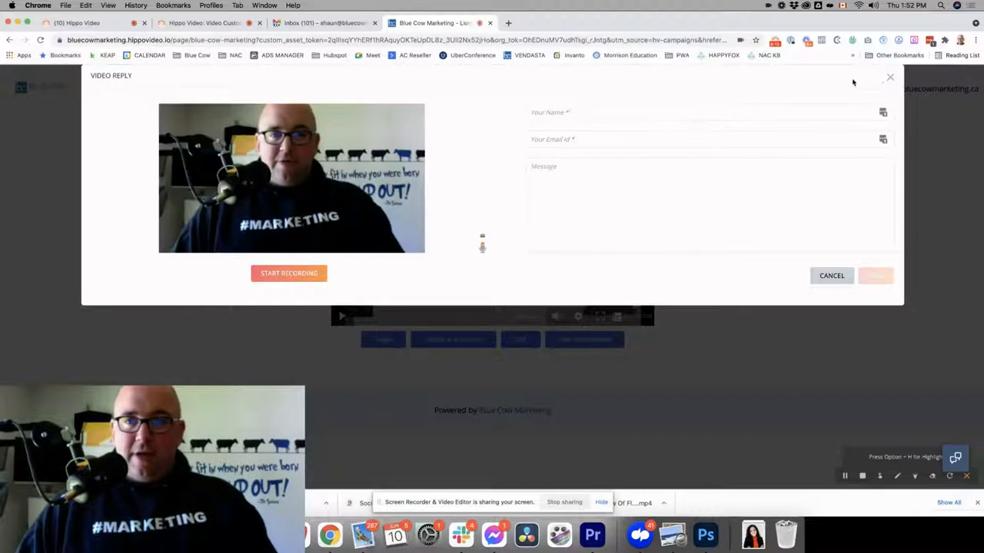
{"action": "left_click", "coordinate": [890, 77]}
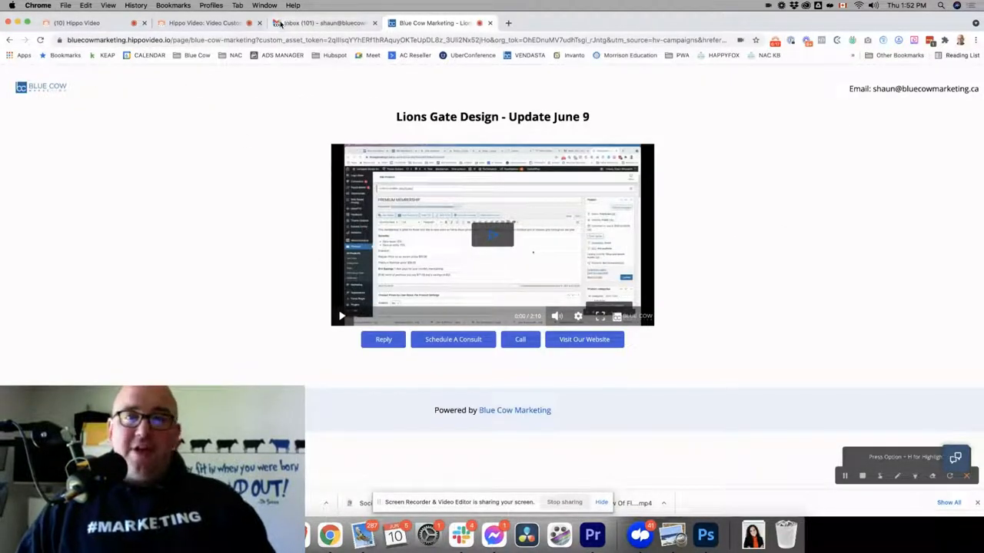
{"action": "mouse_move", "coordinate": [323, 23]}
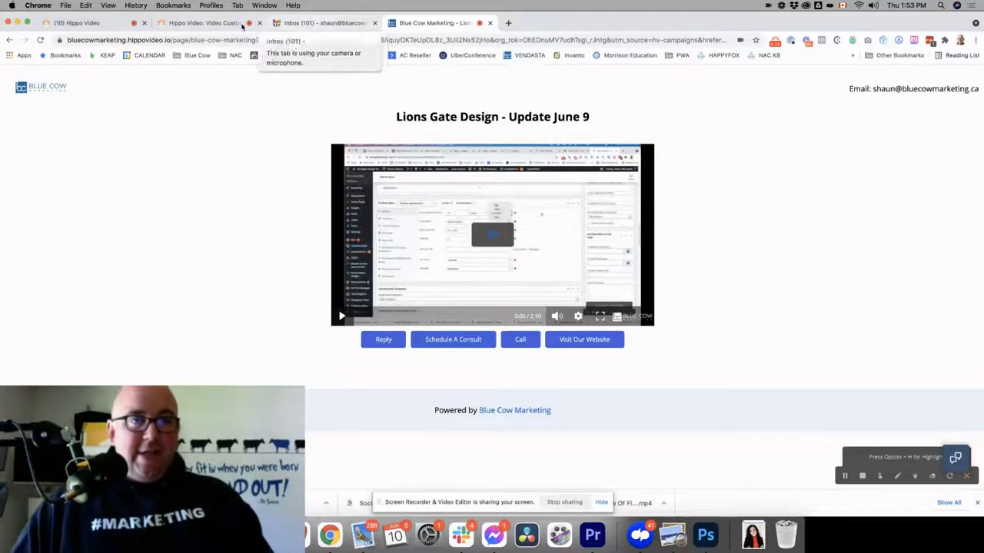
{"action": "left_click", "coordinate": [89, 23]}
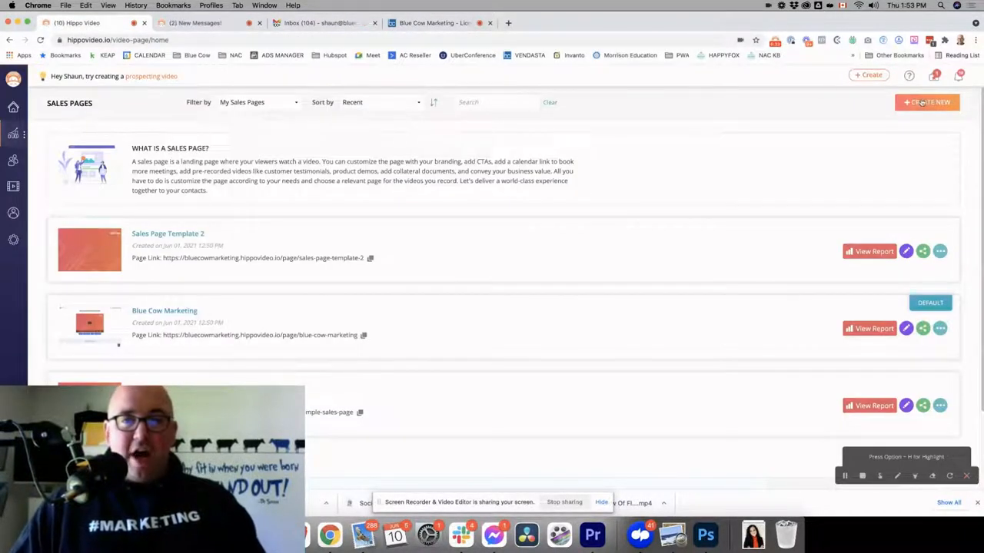
- Browse the new sales page templates and preview the Pitch Wireframe template, then close it
{"action": "left_click", "coordinate": [927, 102]}
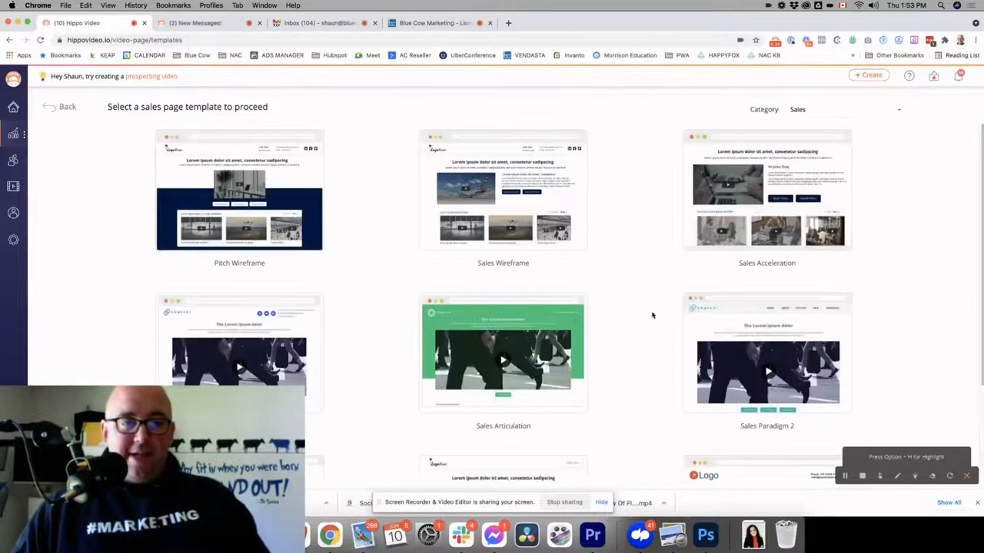
{"action": "scroll", "scroll_direction": "down", "scroll_amount": 3}
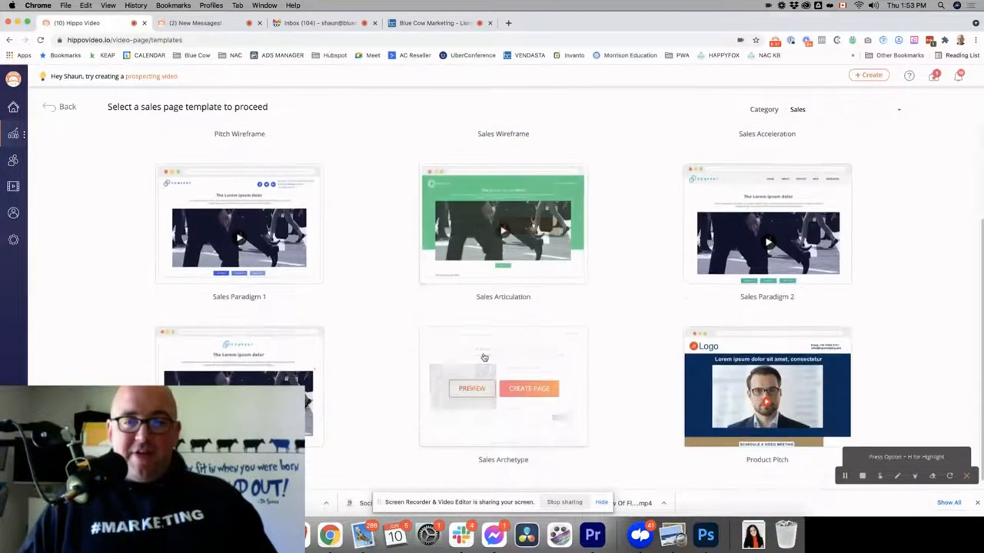
{"action": "scroll", "scroll_direction": "up", "scroll_amount": 3}
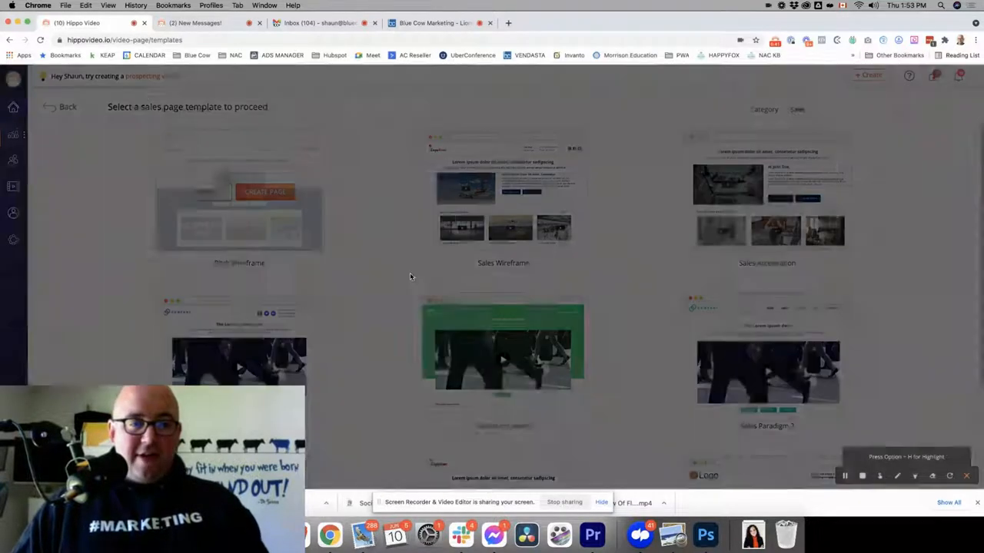
{"action": "left_click", "coordinate": [238, 200]}
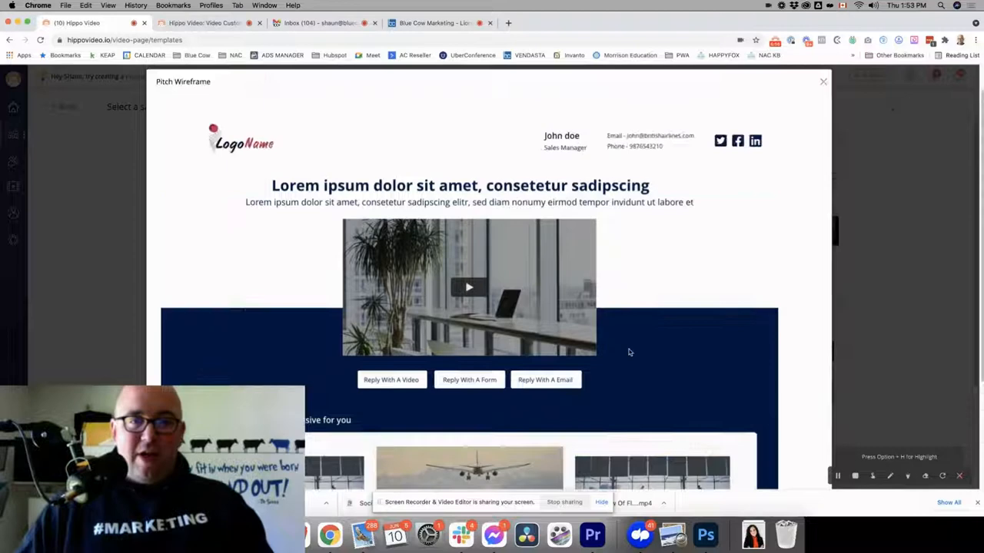
{"action": "left_click", "coordinate": [822, 81]}
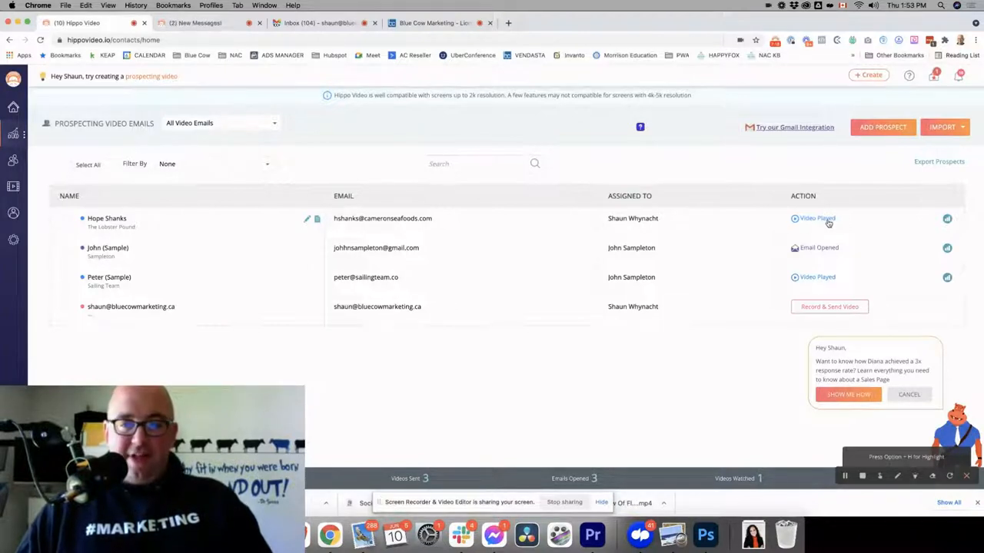
{"action": "mouse_move", "coordinate": [947, 219]}
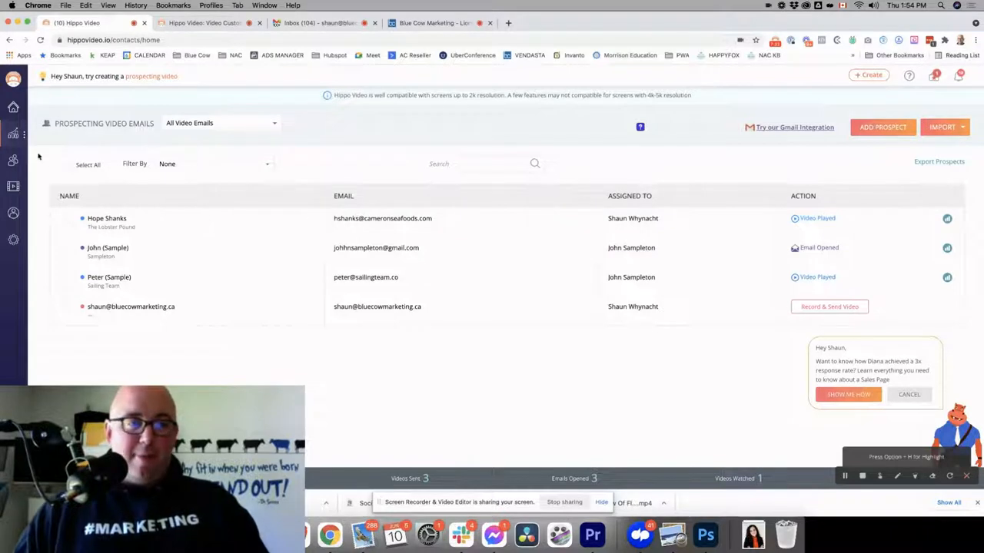
- Show the Sales submenu with Dashboard, Teleprompter, Sales Pages and Integrations
{"action": "left_click", "coordinate": [13, 135]}
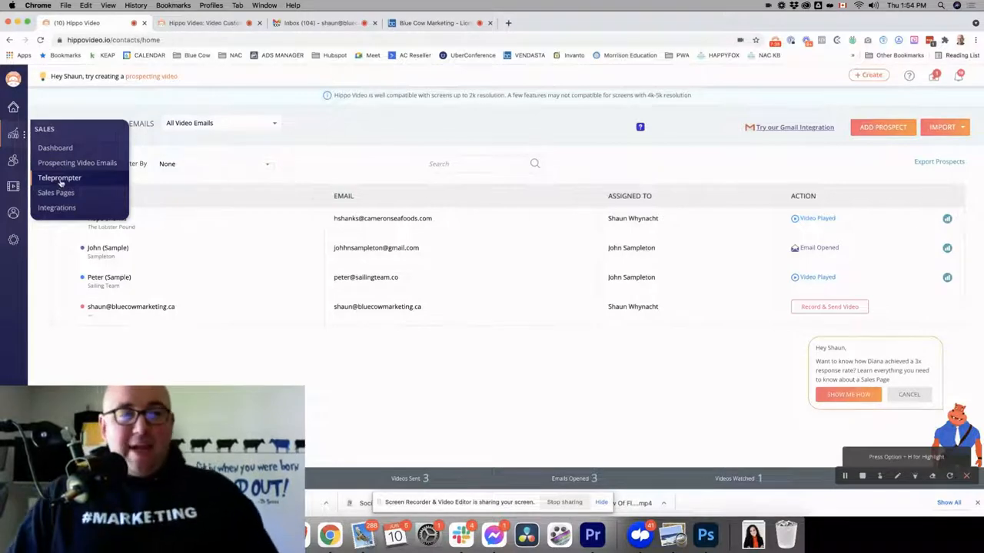
- Open the ice-breaker emails SDR script for editing from the Teleprompter scripts list
{"action": "left_click", "coordinate": [58, 178]}
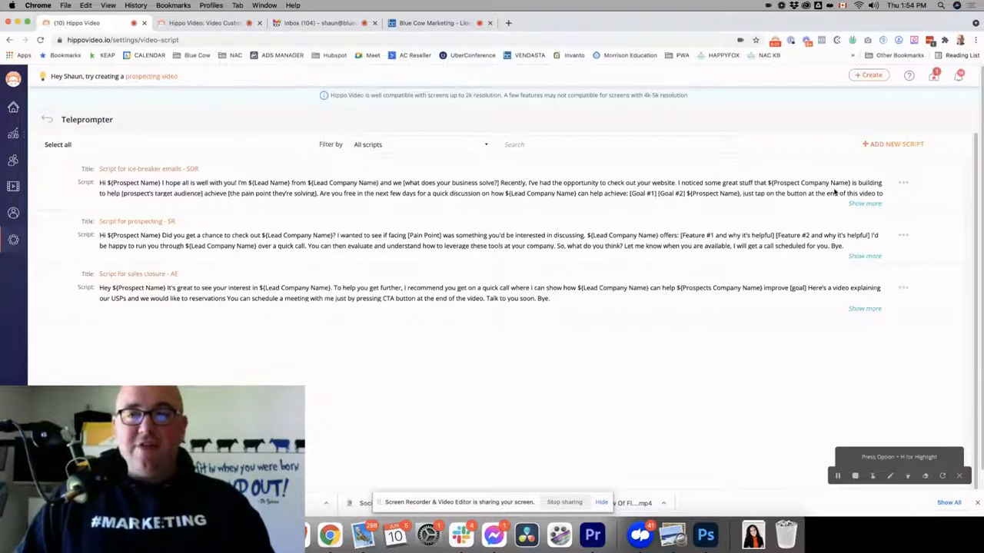
{"action": "left_click", "coordinate": [904, 182]}
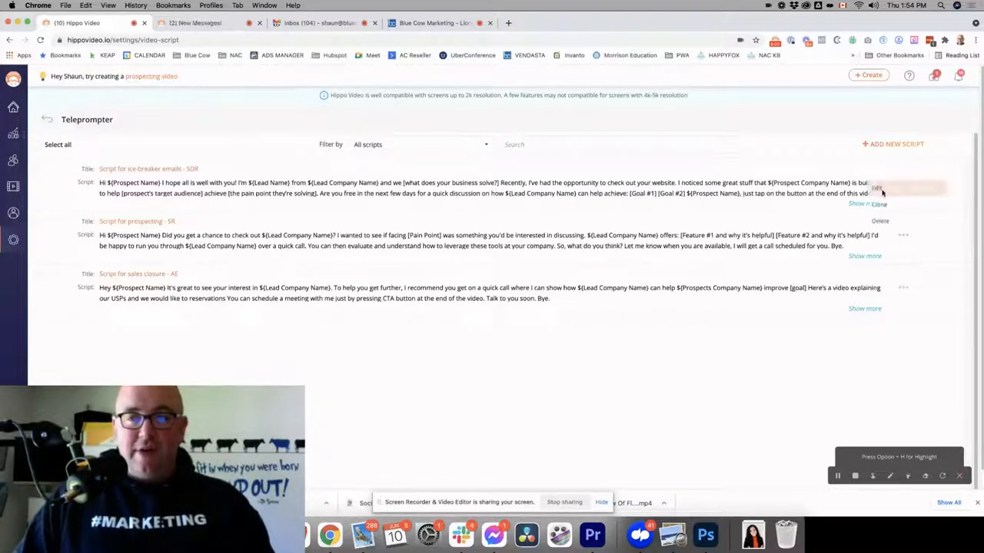
{"action": "left_click", "coordinate": [877, 187]}
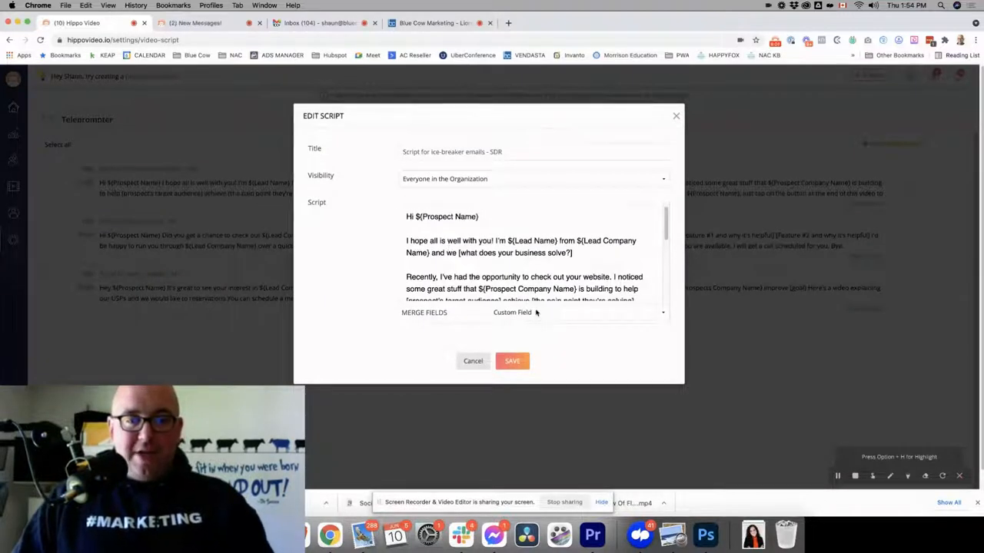
- Review the available merge fields, then leave the script editor without saving
{"action": "left_click", "coordinate": [572, 312]}
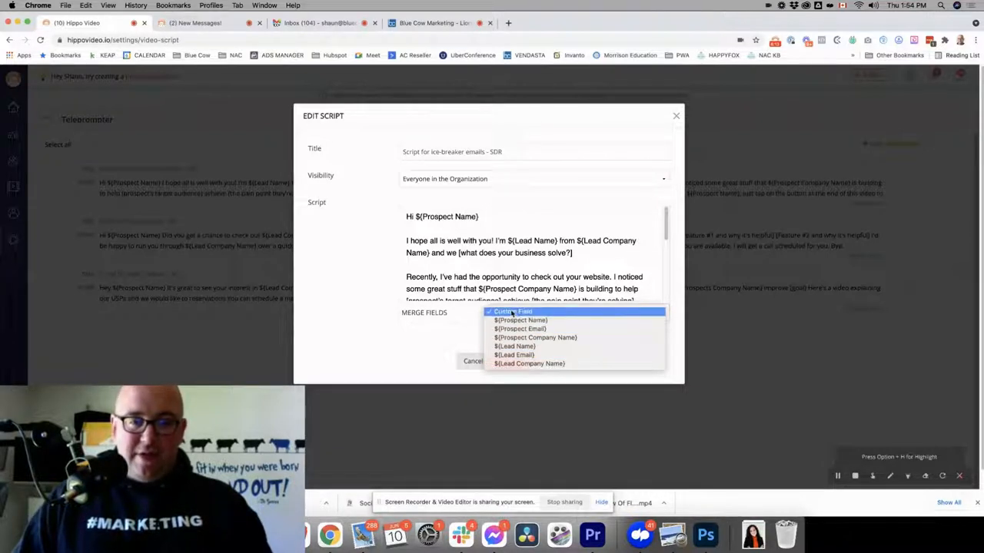
{"action": "left_click", "coordinate": [513, 310]}
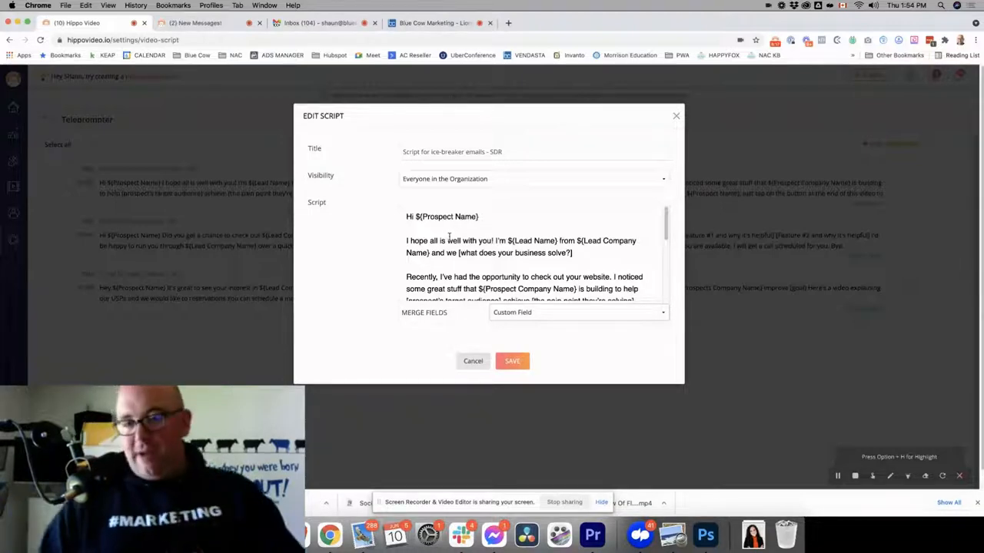
{"action": "left_click", "coordinate": [473, 359]}
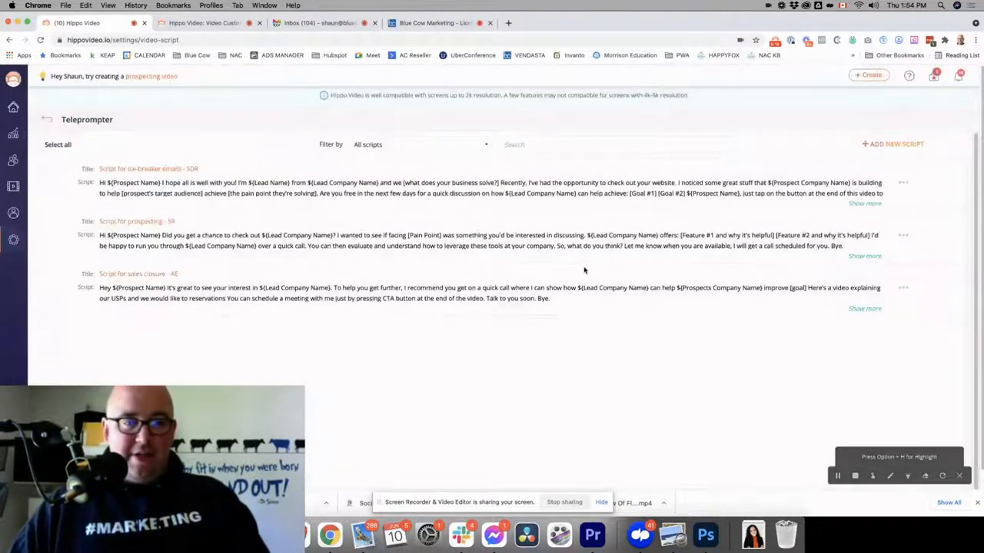
{"action": "mouse_move", "coordinate": [385, 332]}
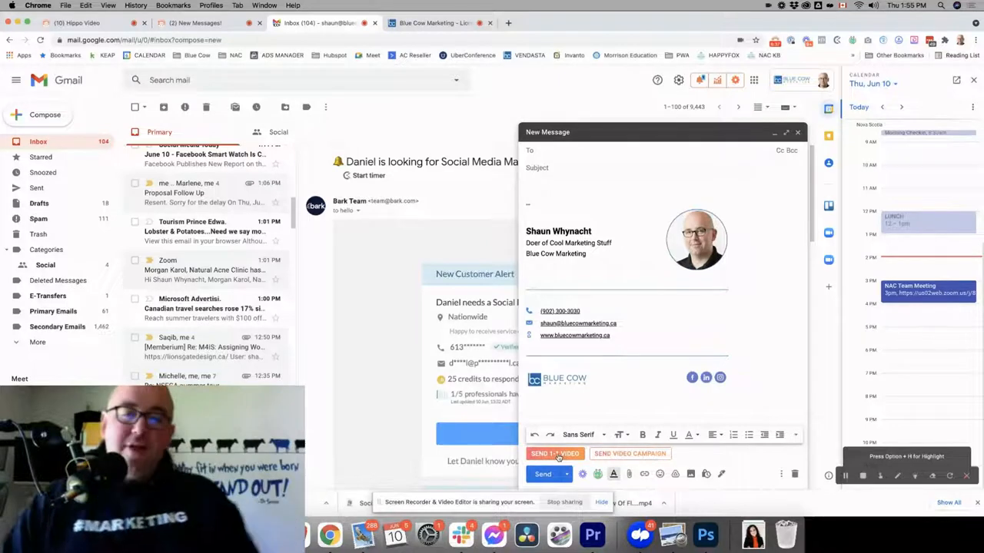
- Start a 1:1 video recording with the teleprompter on, scrolling the prospecting script and adjusting its speed
{"action": "left_click", "coordinate": [554, 454]}
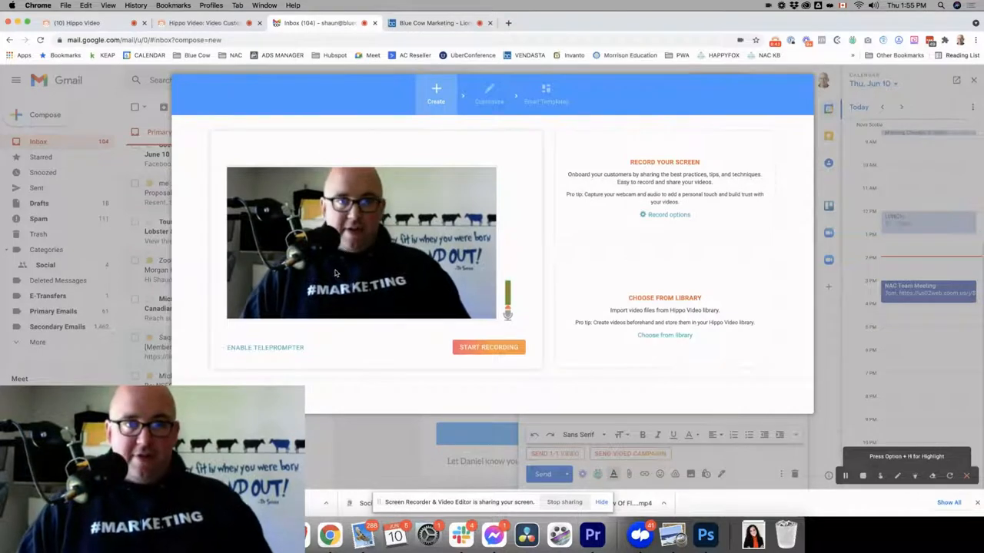
{"action": "left_click", "coordinate": [264, 347]}
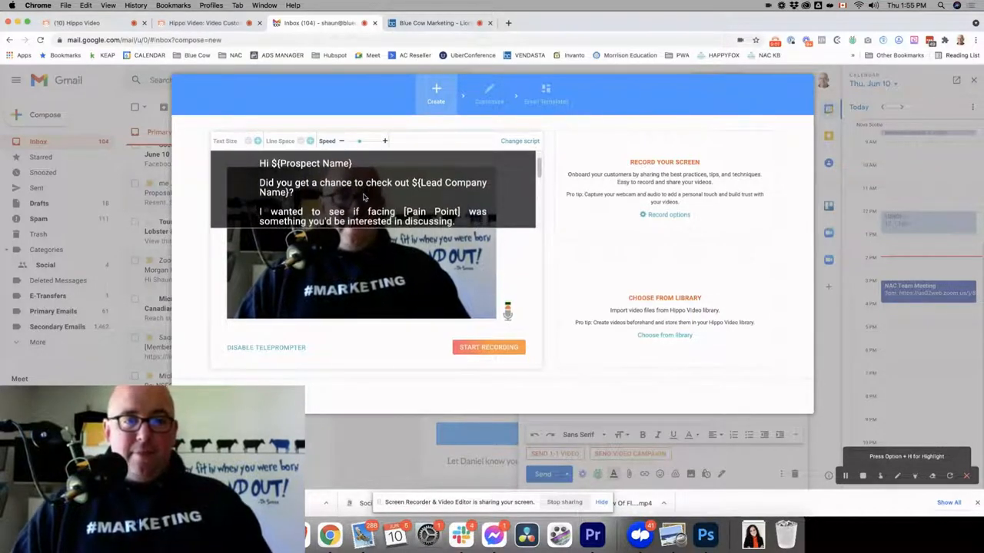
{"action": "scroll", "scroll_direction": "down", "scroll_amount": 3}
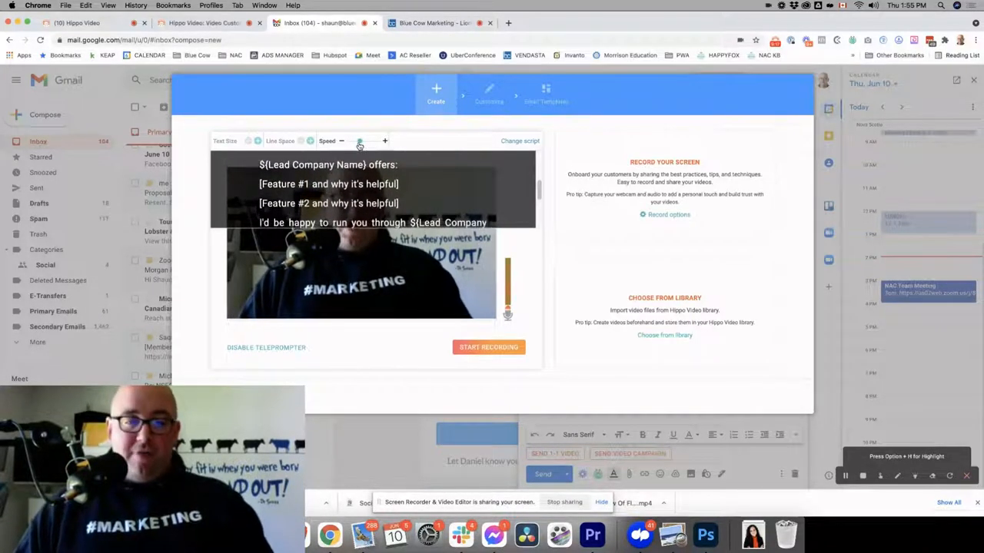
{"action": "left_click", "coordinate": [266, 348]}
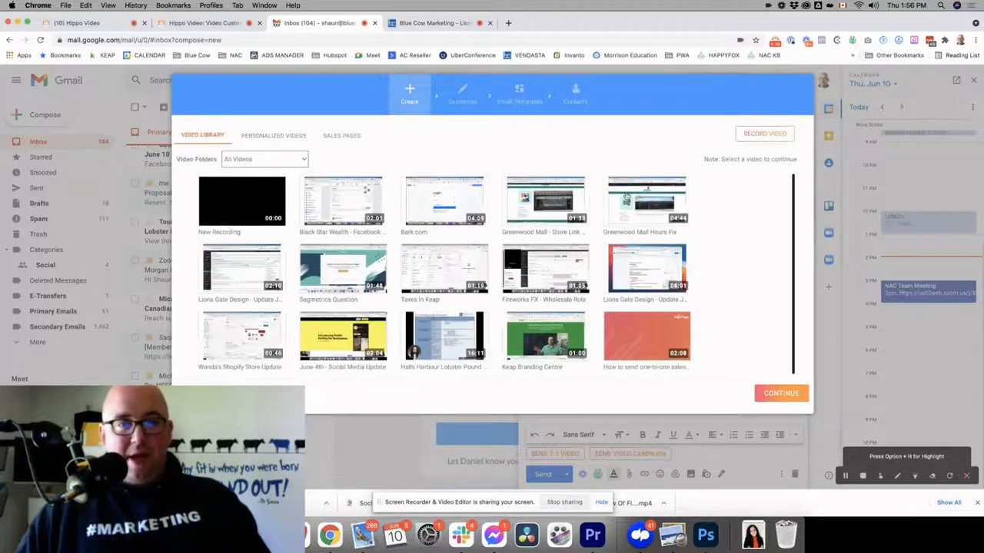
- Filter the library to Client Tutorials and continue with a Lions Gate Design update video
{"action": "left_click", "coordinate": [265, 158]}
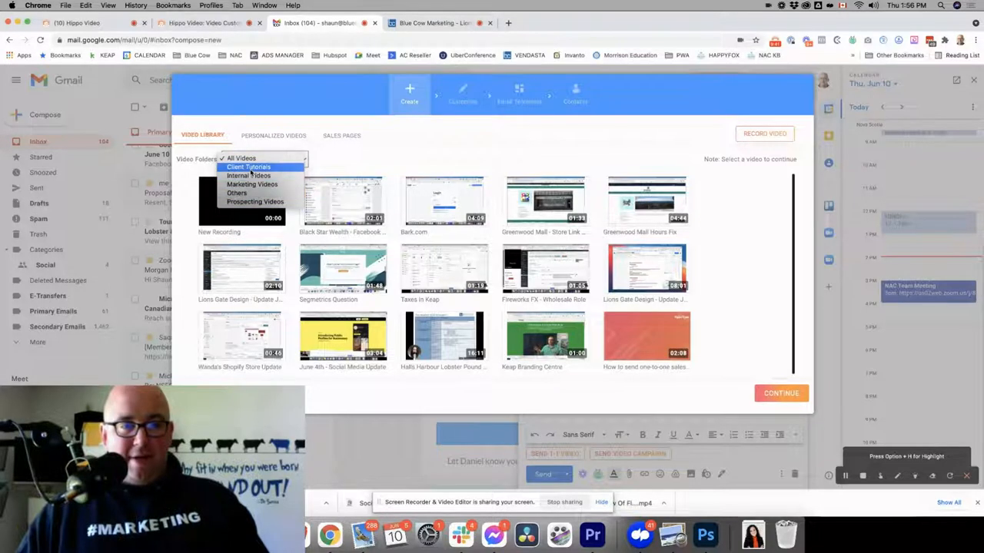
{"action": "left_click", "coordinate": [249, 166]}
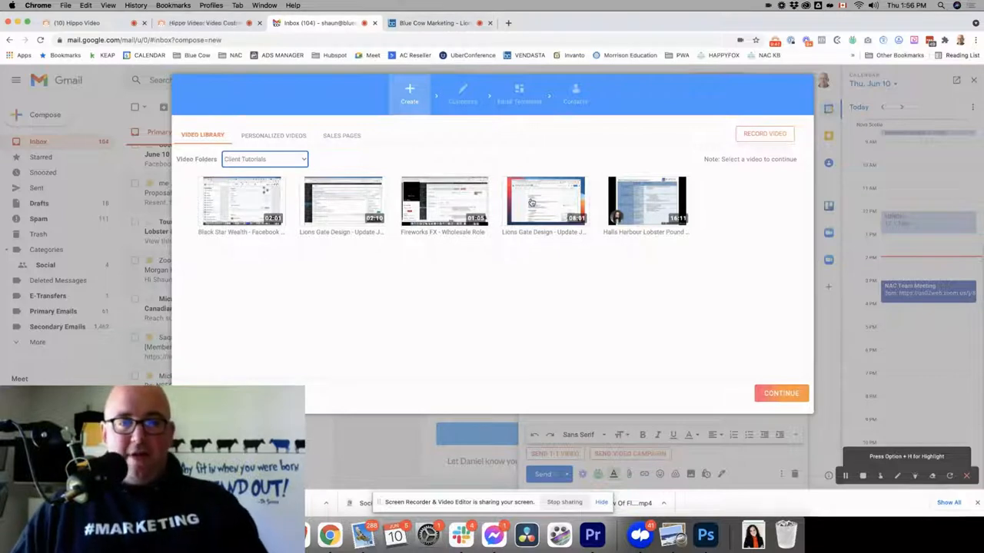
{"action": "left_click", "coordinate": [544, 203]}
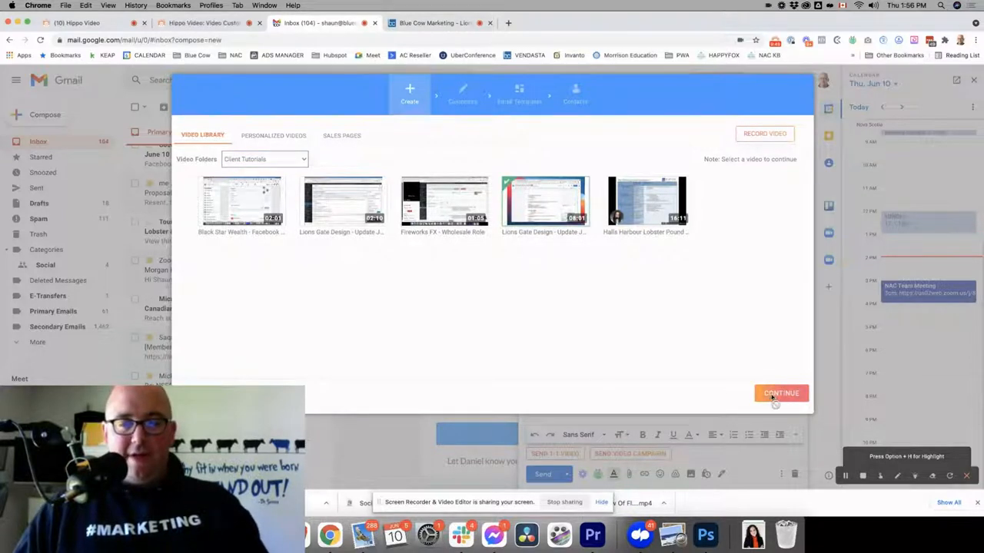
{"action": "left_click", "coordinate": [781, 393]}
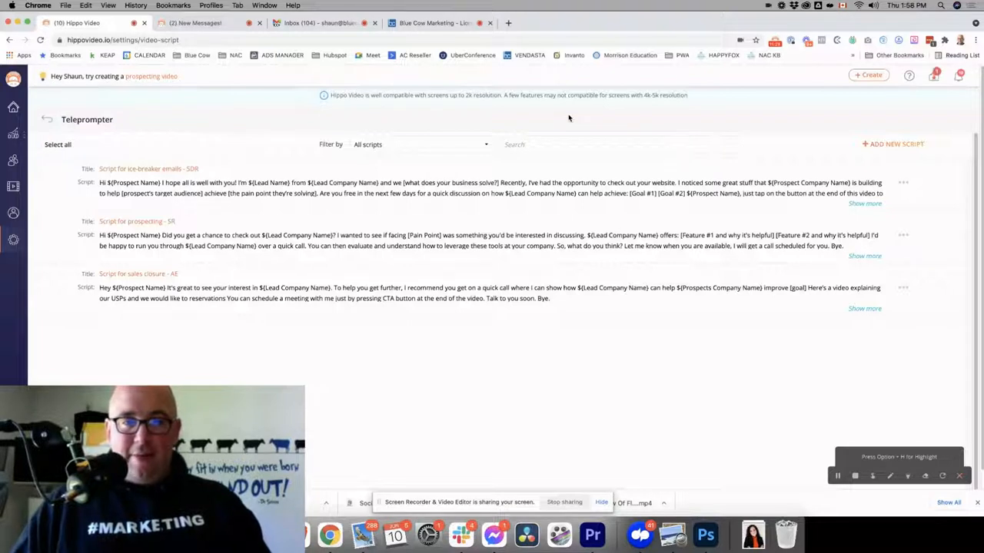
{"action": "mouse_move", "coordinate": [572, 349]}
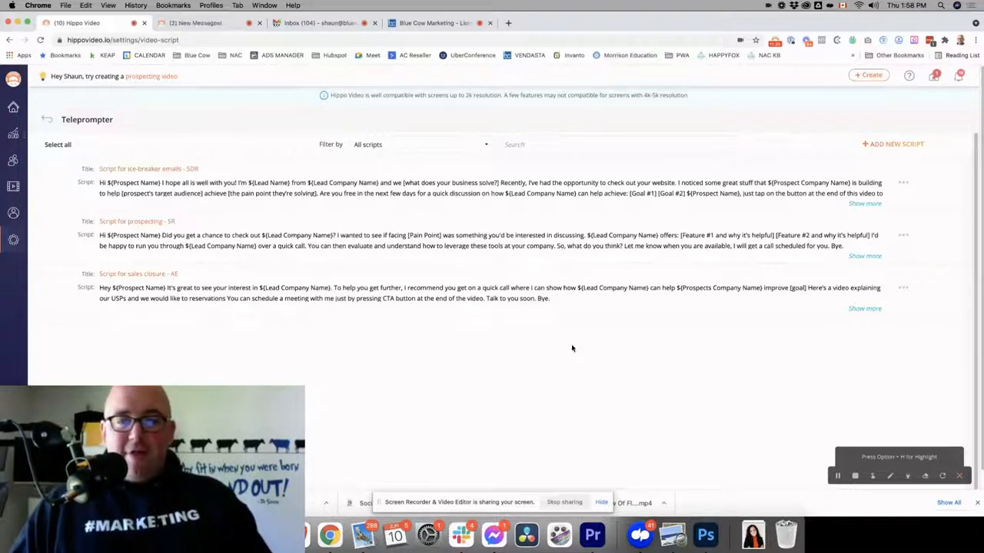